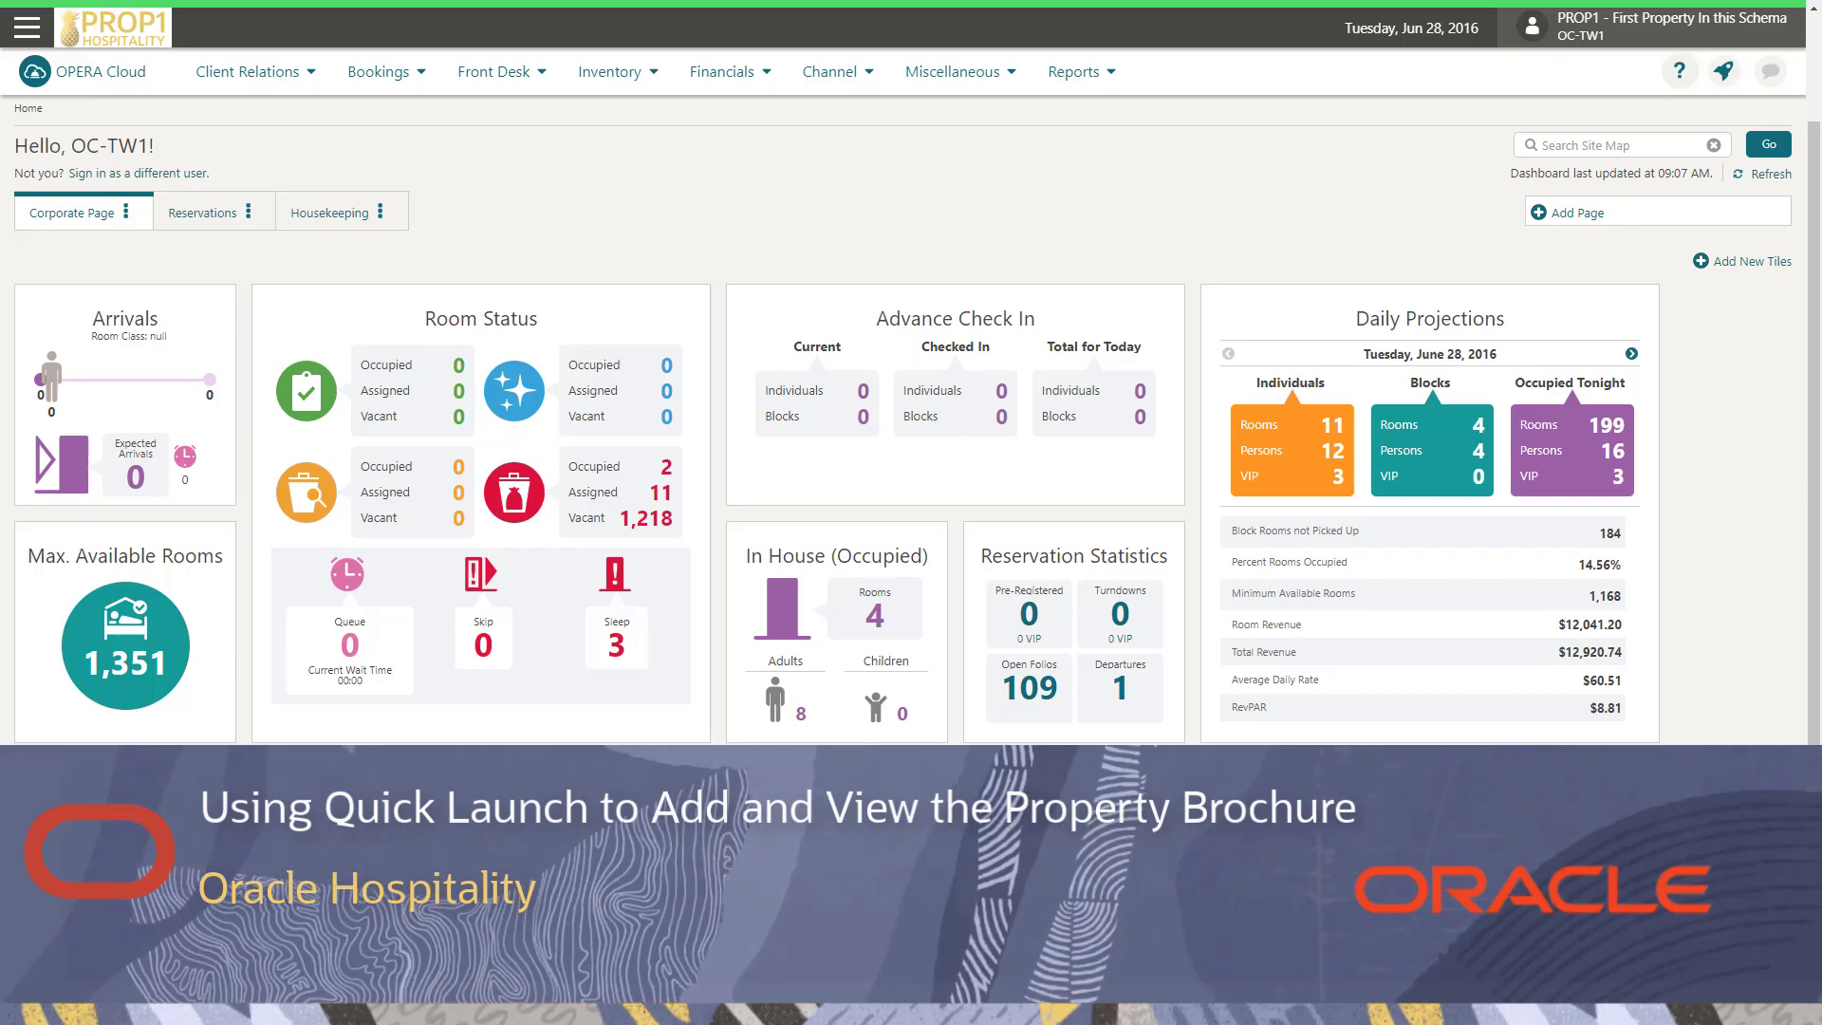
# Show the Quick Launch window listing My Quick Links and the available quick links.
pyautogui.click(1721, 70)
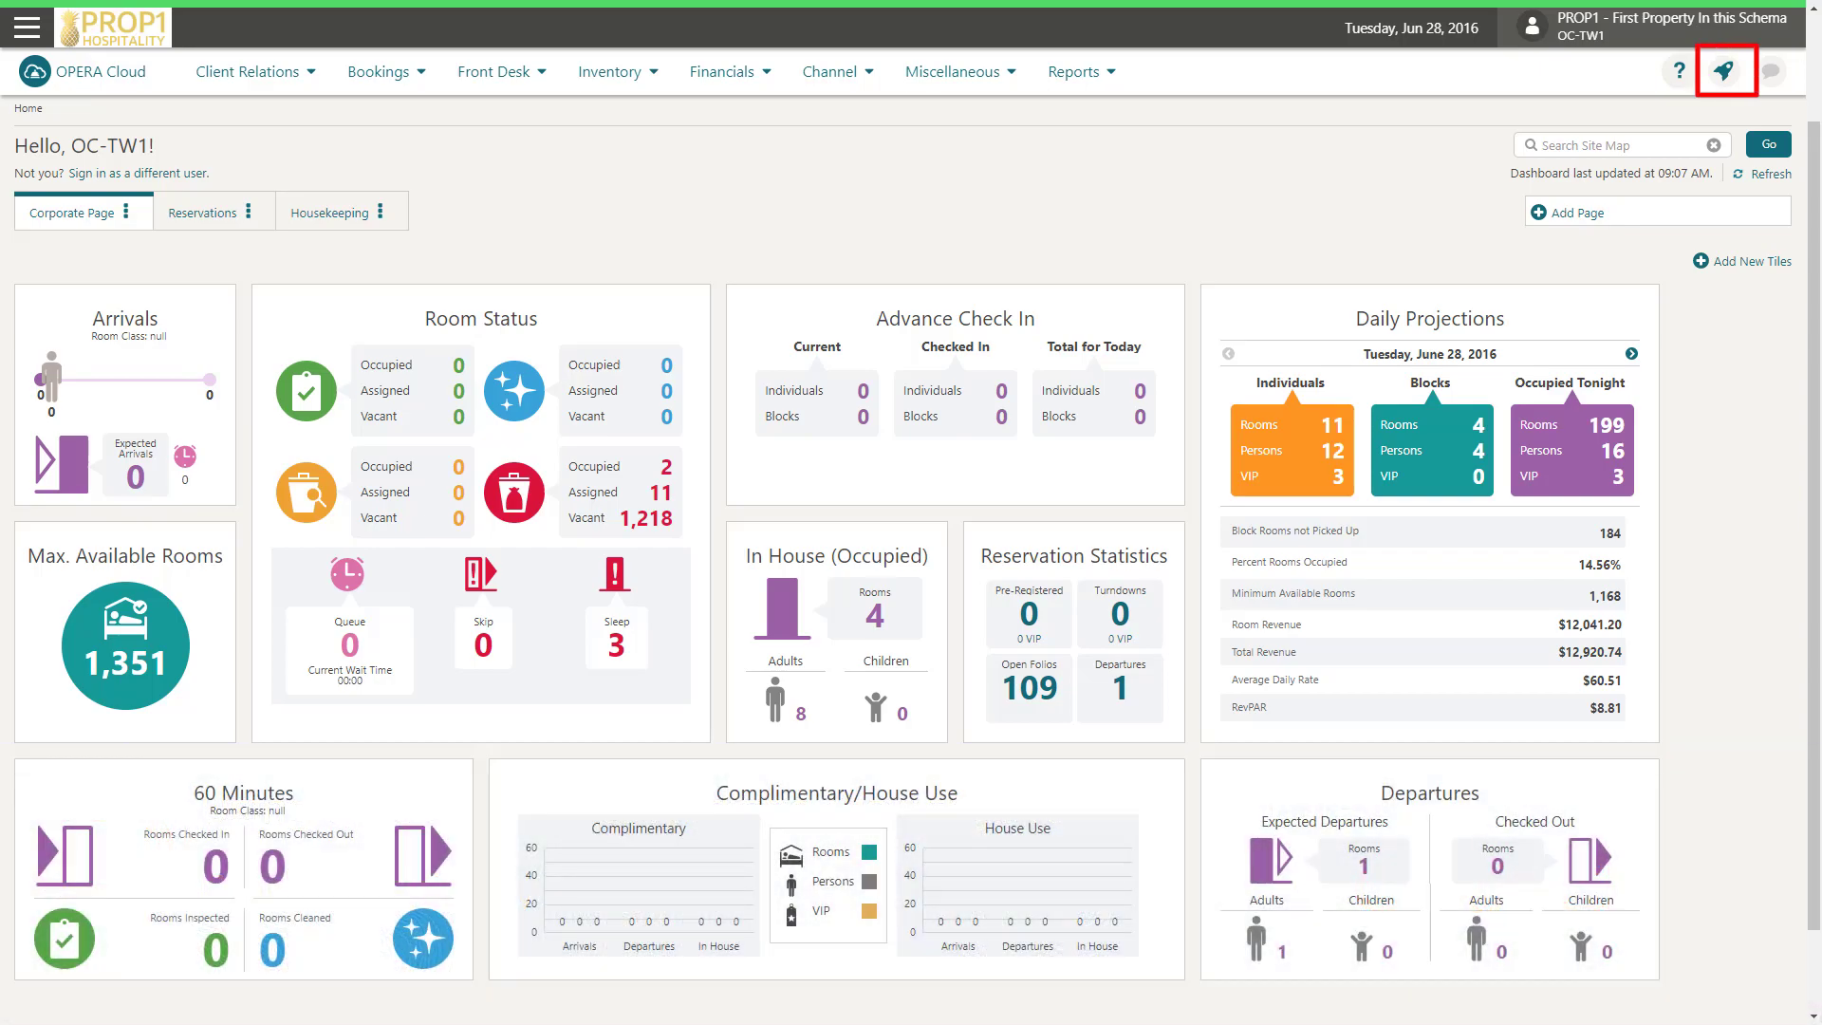
pyautogui.click(1696, 74)
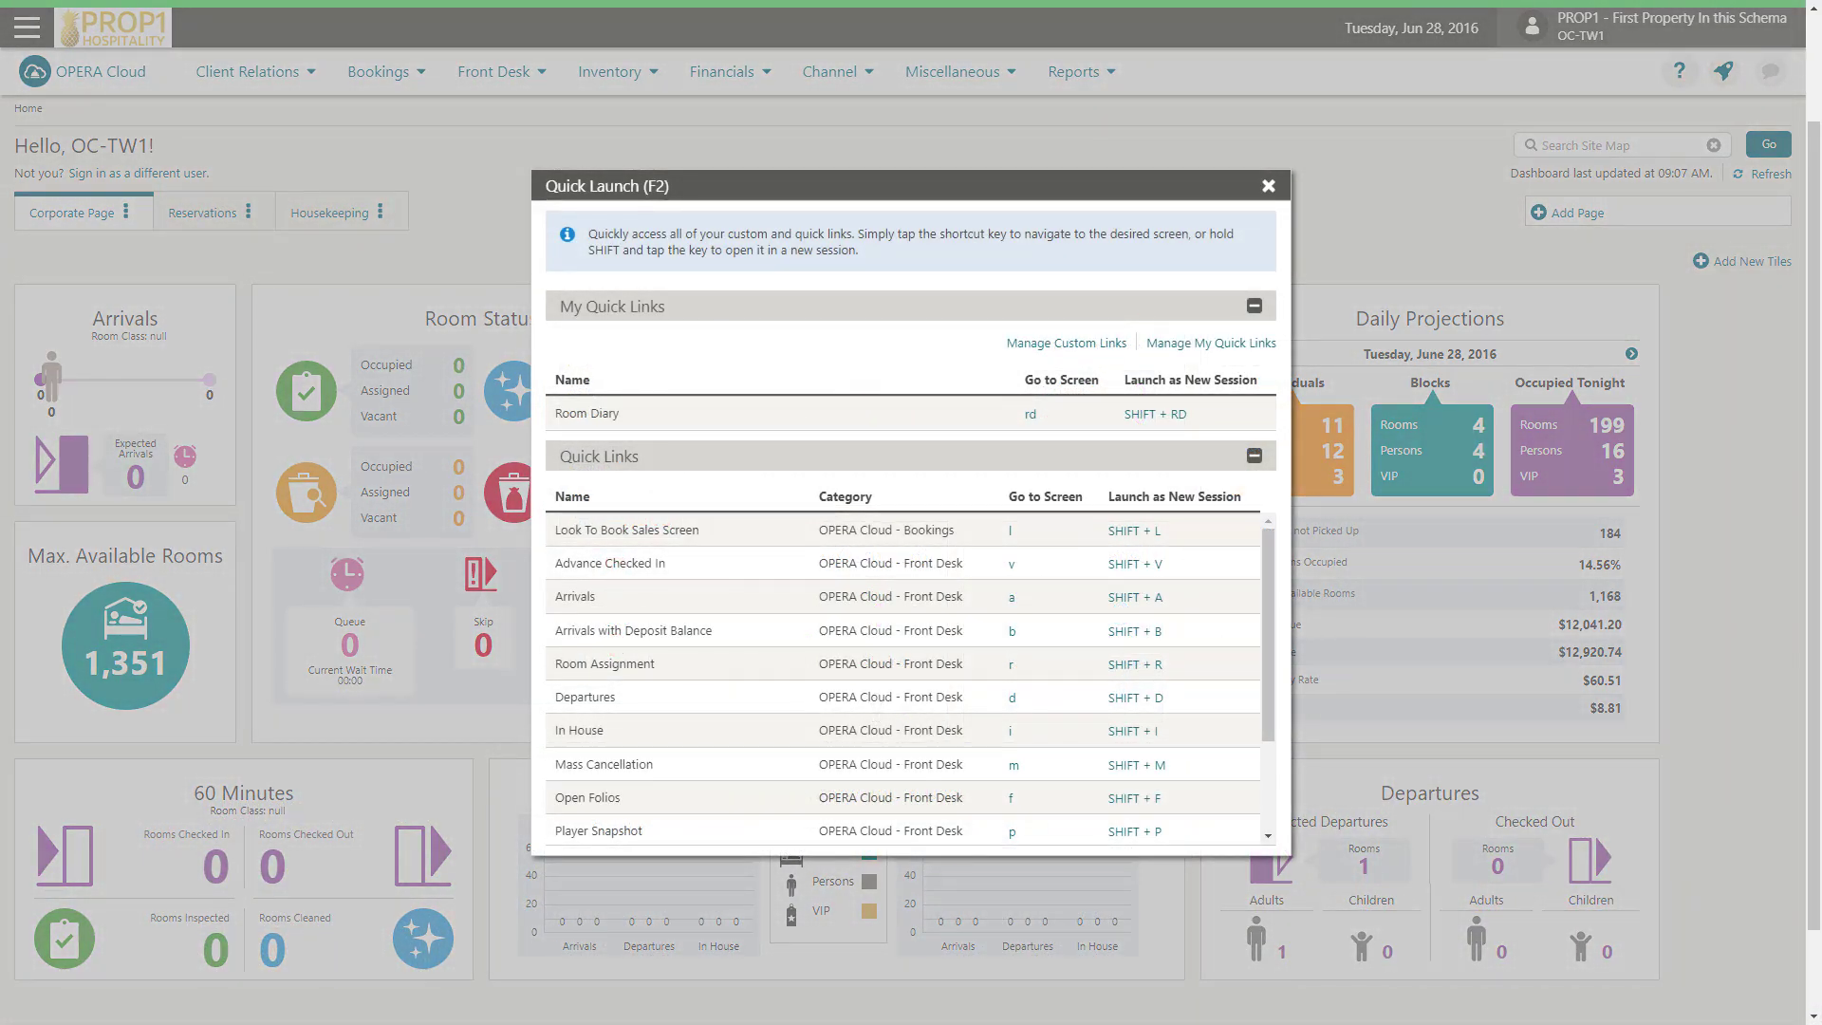
# Filter Manage My Quick Links to Property Brochure, move it to Selected, and save.
pyautogui.click(1210, 341)
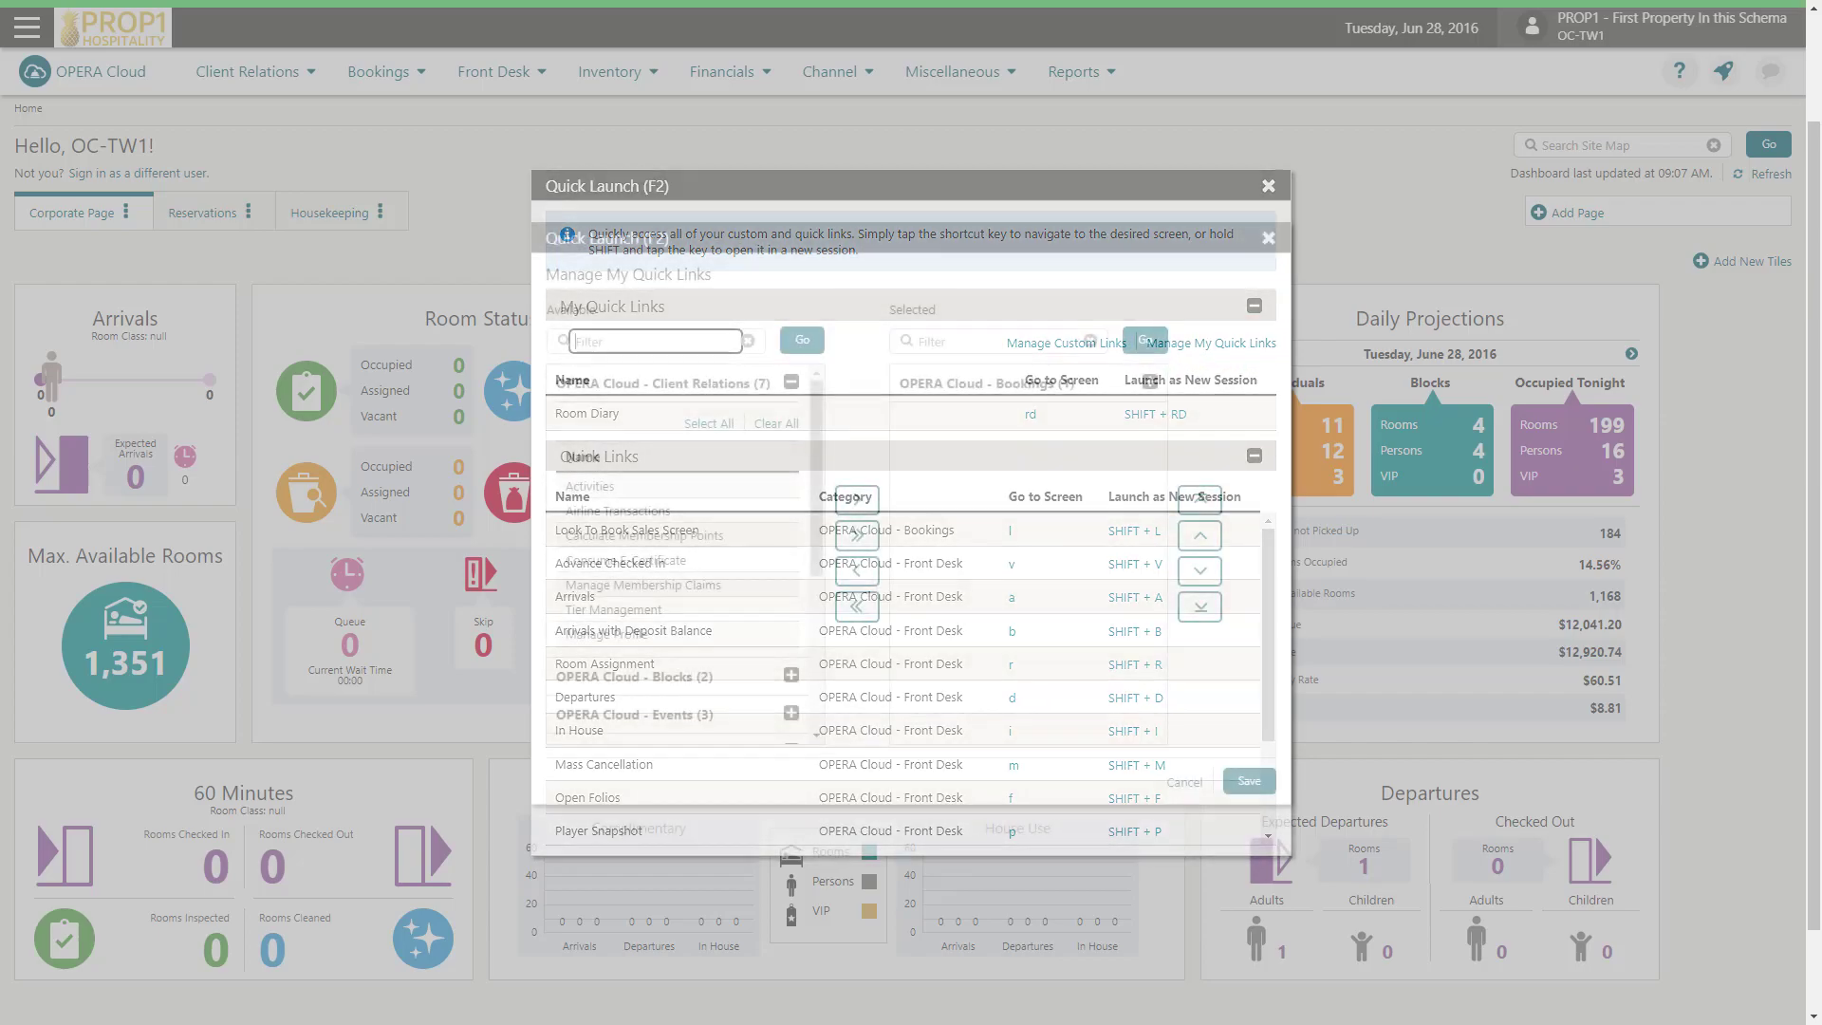
pyautogui.click(1267, 237)
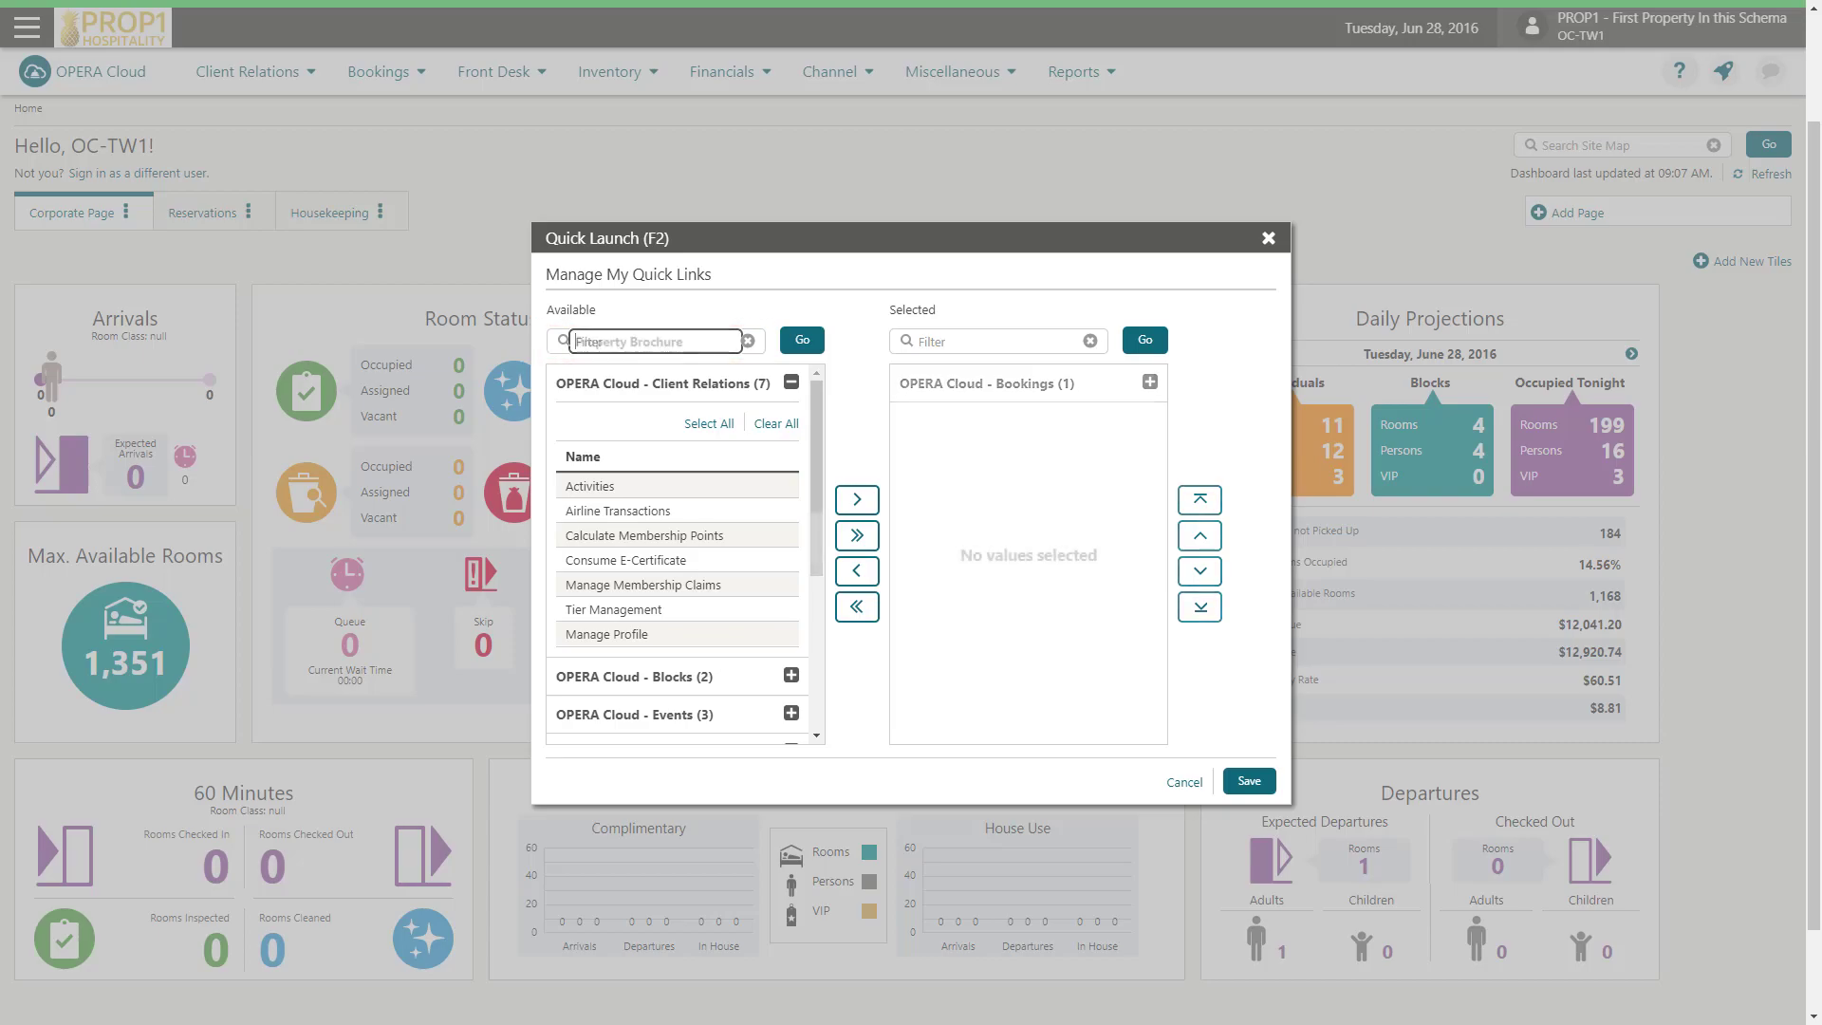
pyautogui.click(800, 339)
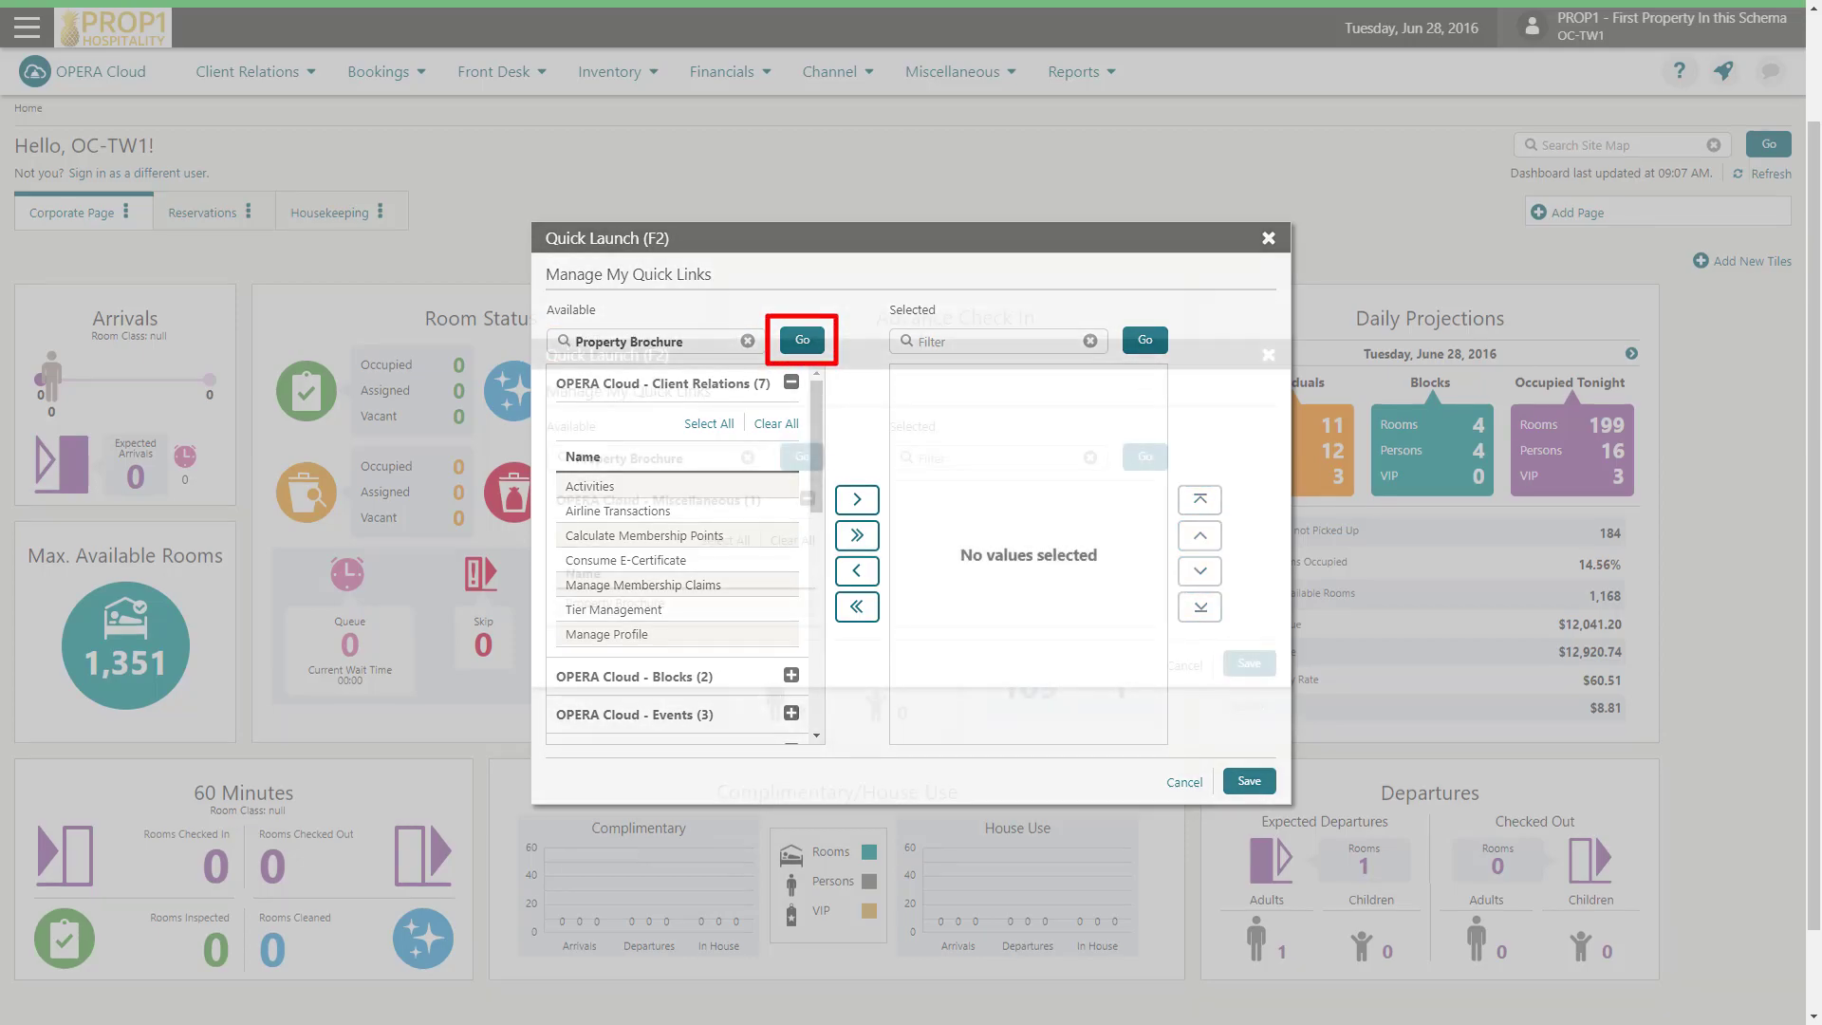
pyautogui.click(801, 339)
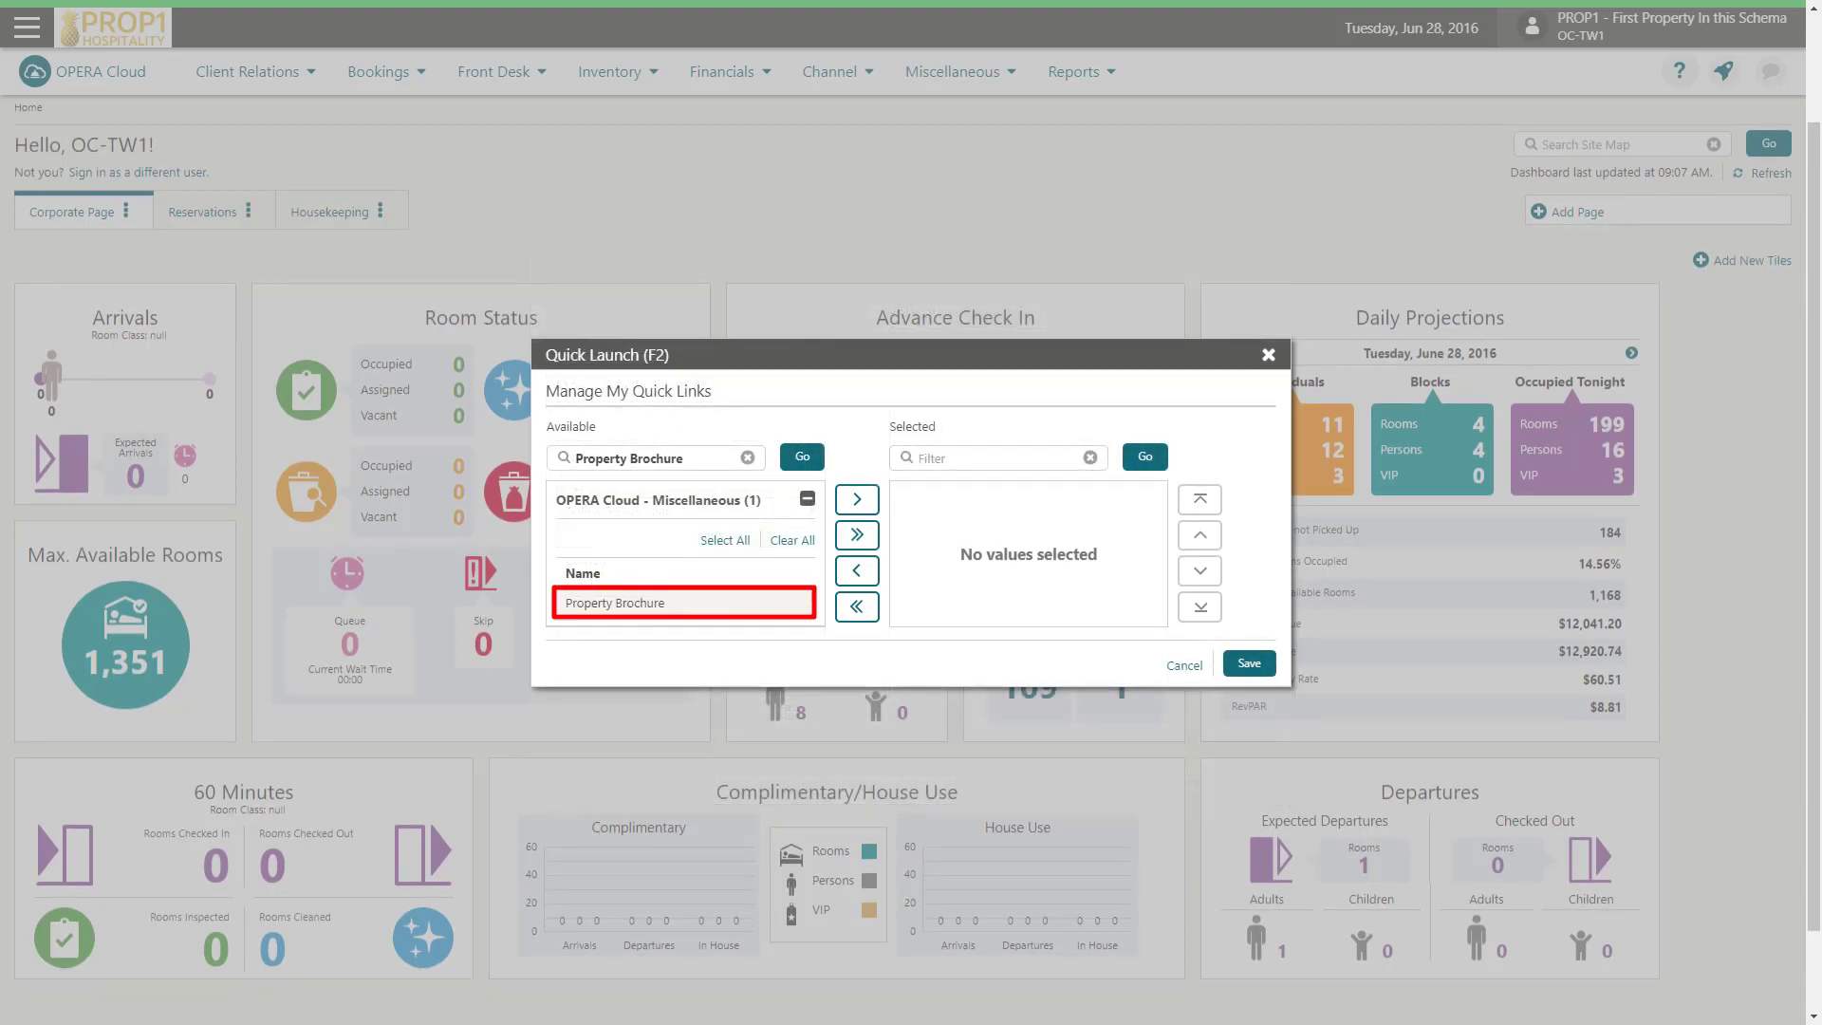
pyautogui.click(855, 499)
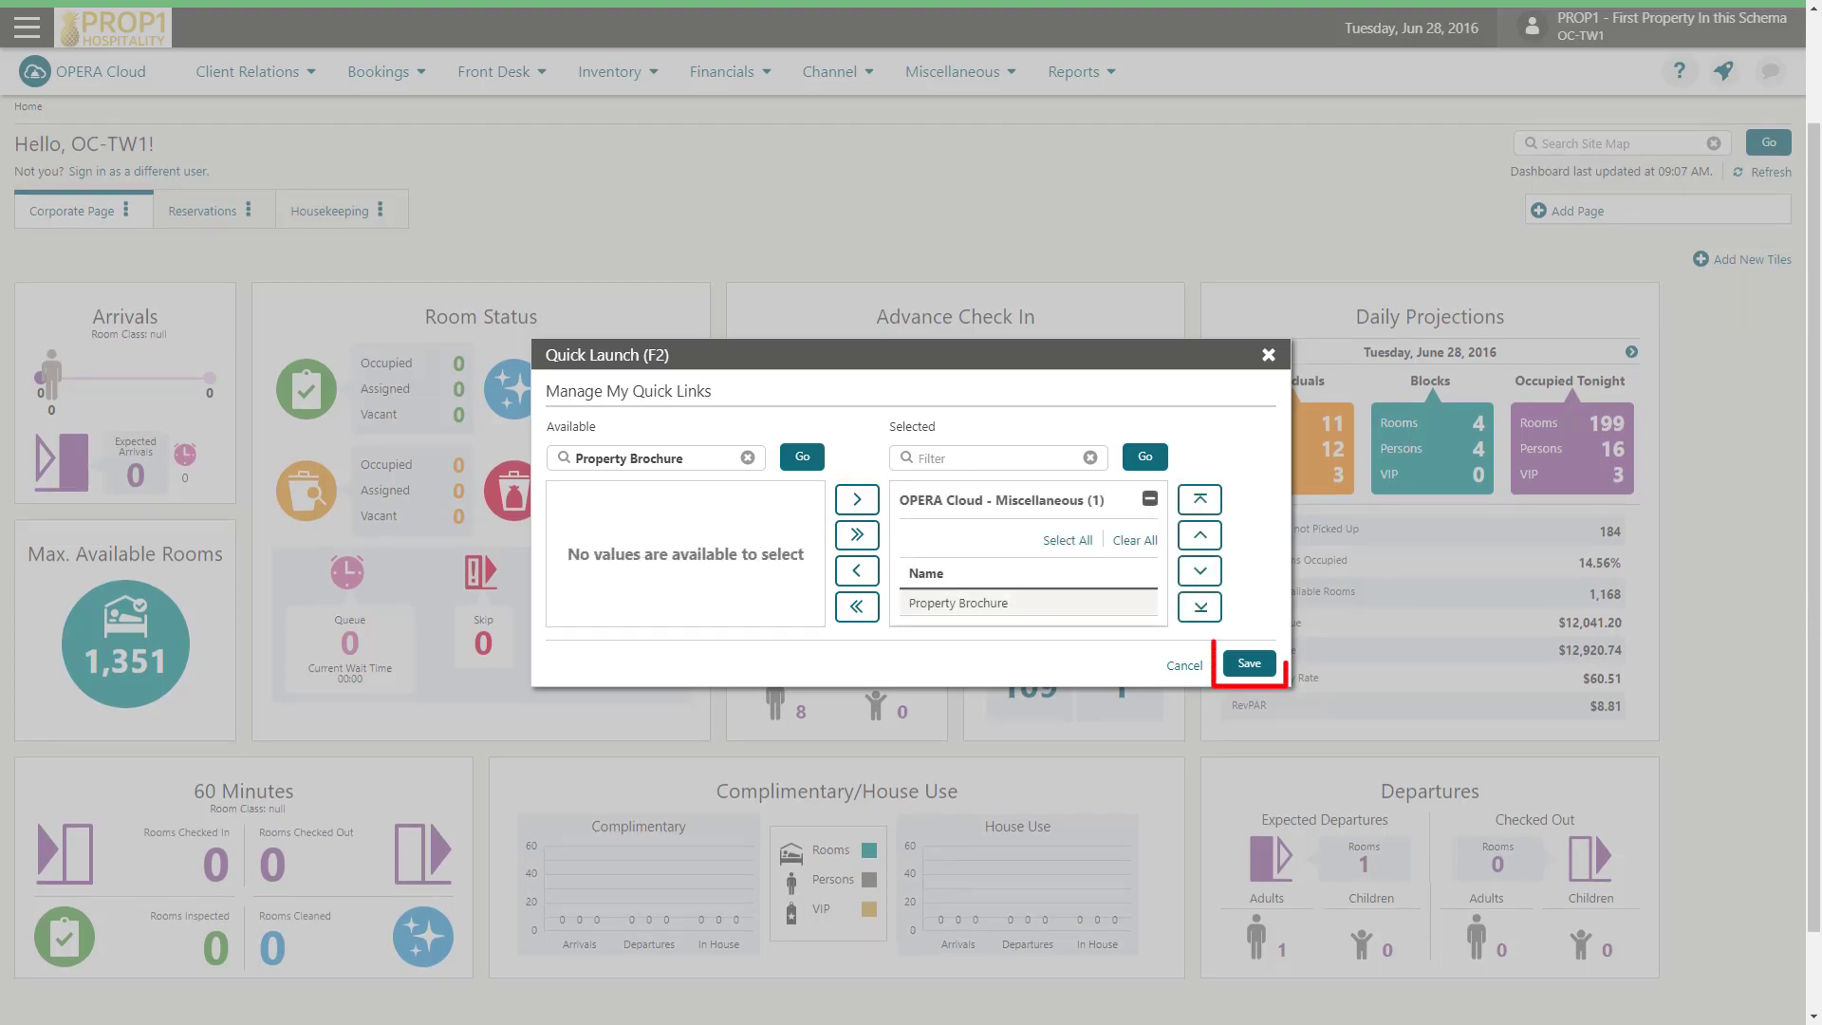
pyautogui.click(1248, 662)
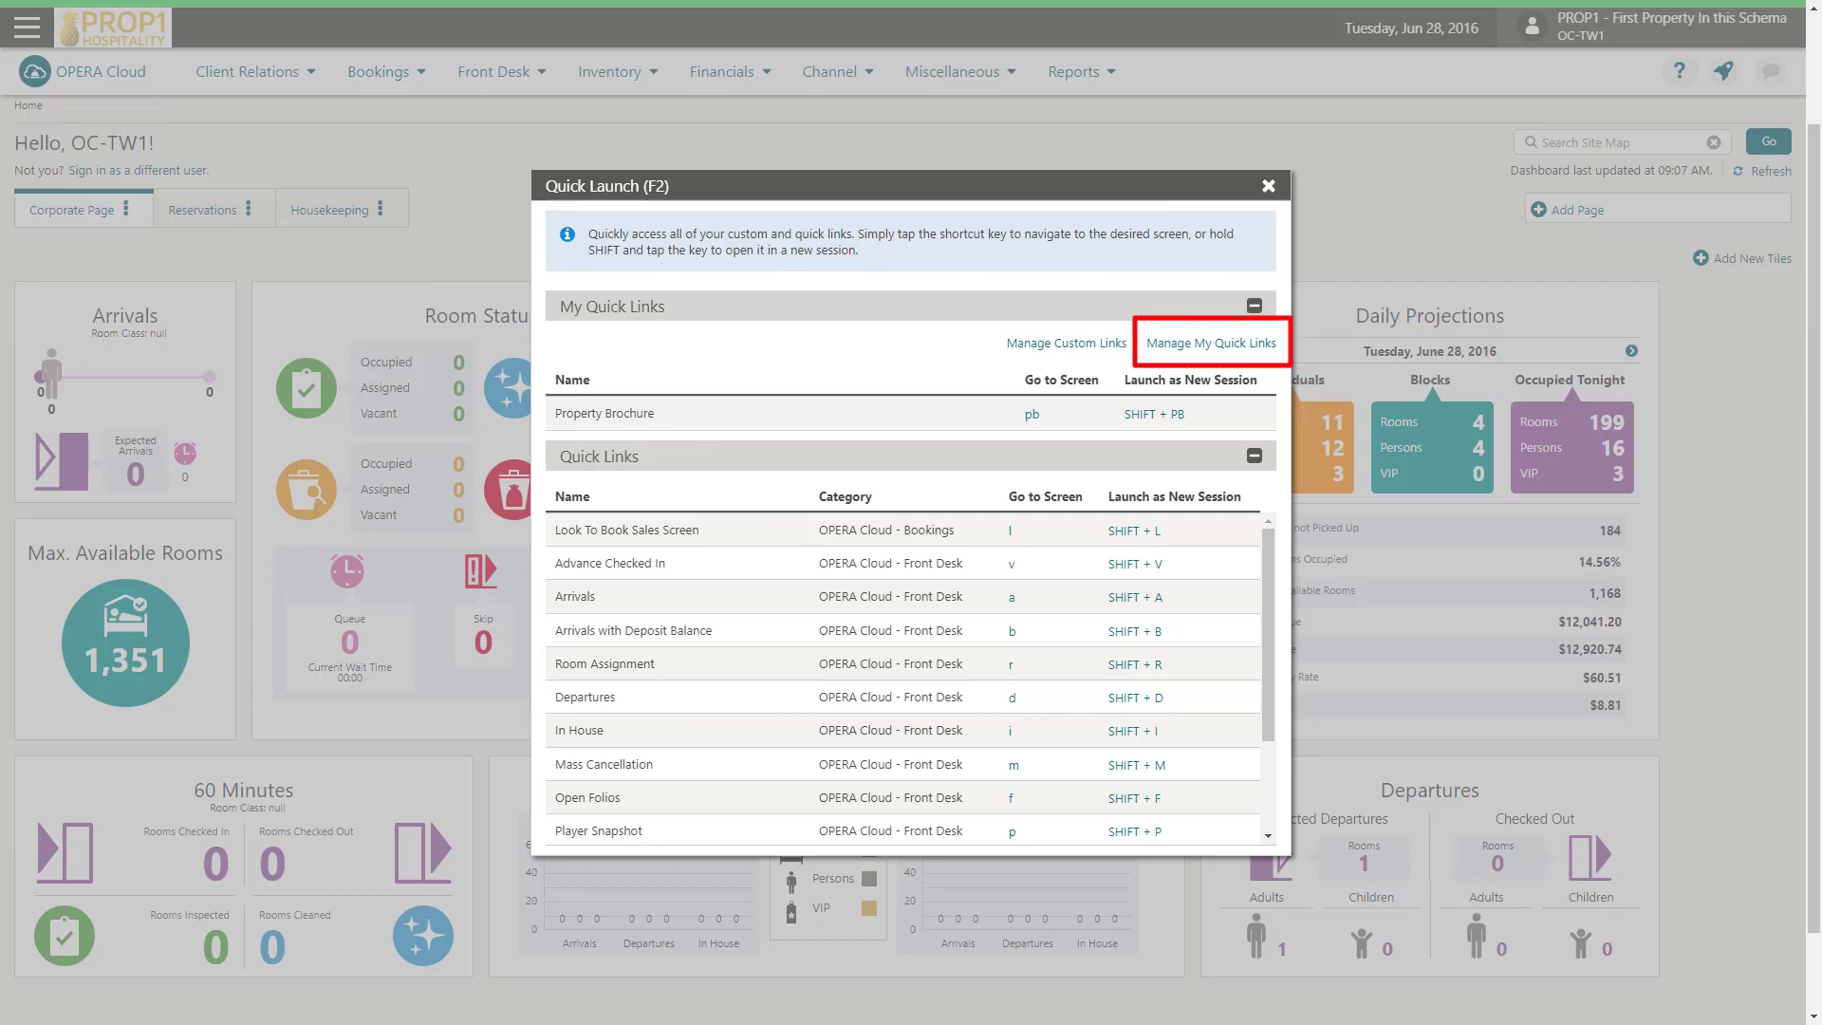
# Check Property Brochure under the Selected Miscellaneous group and re-save the quick links.
pyautogui.click(1211, 342)
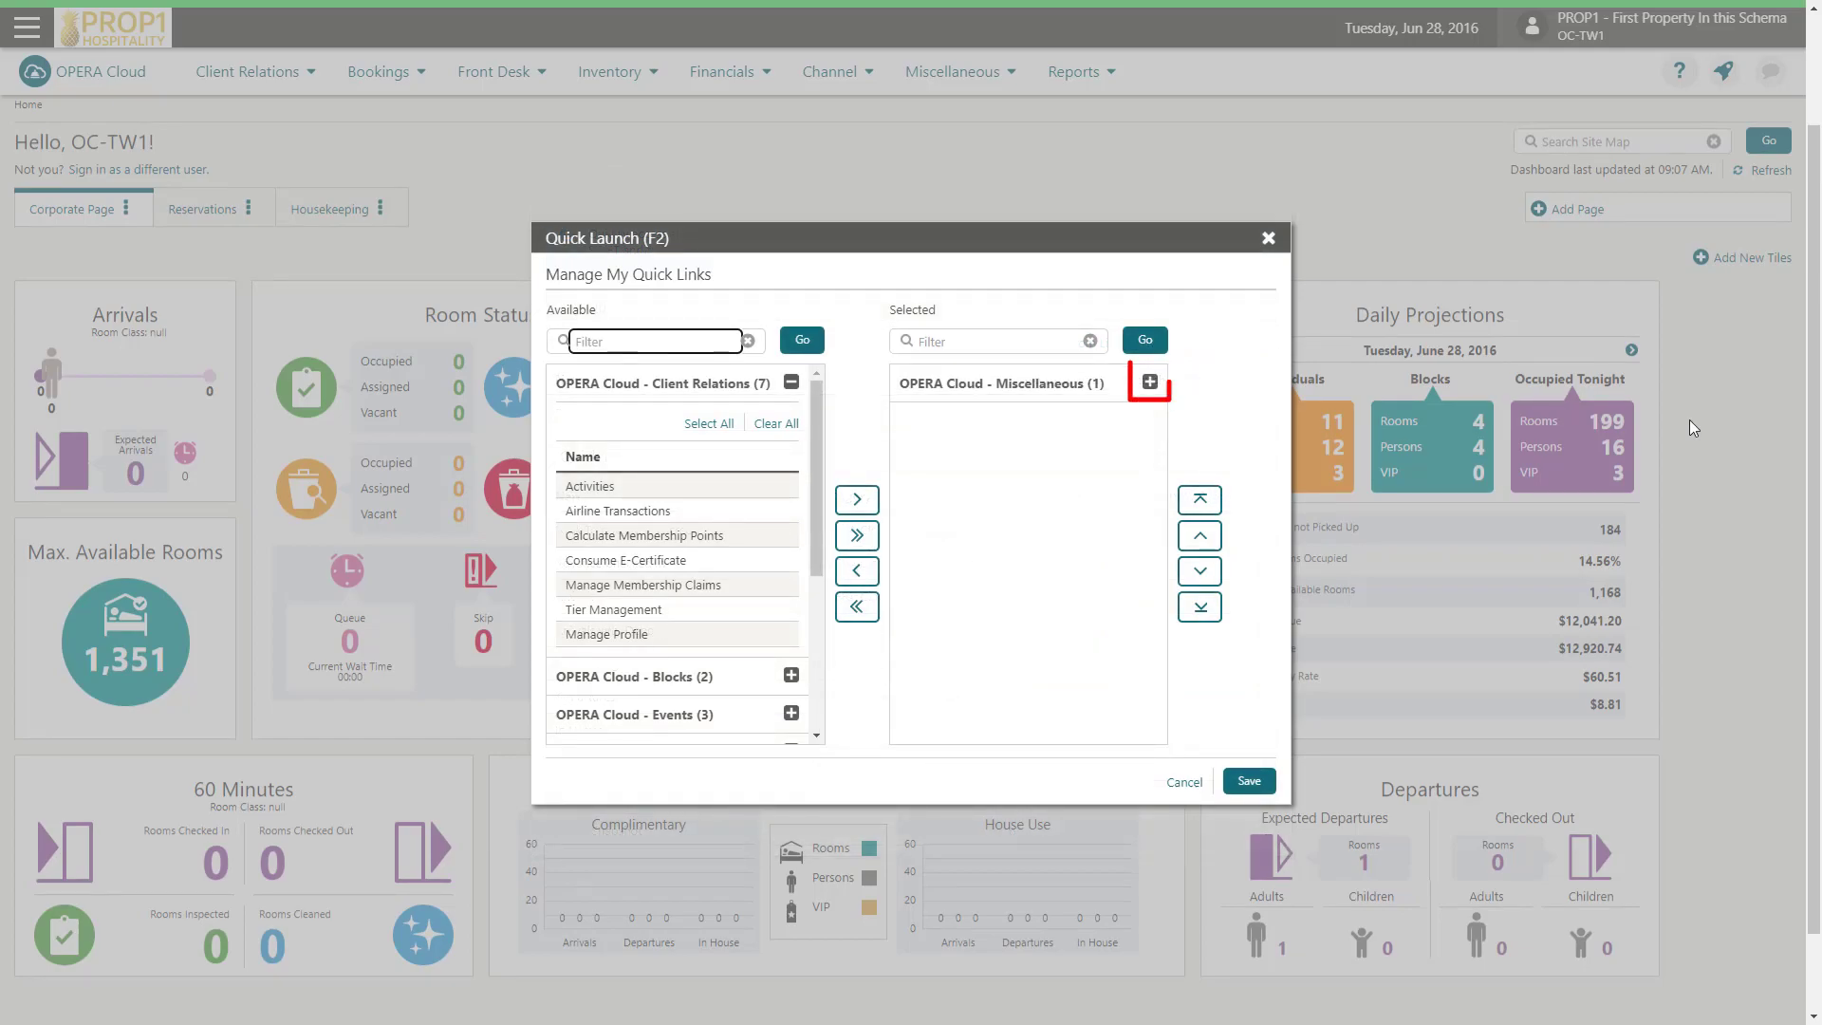
pyautogui.click(1150, 381)
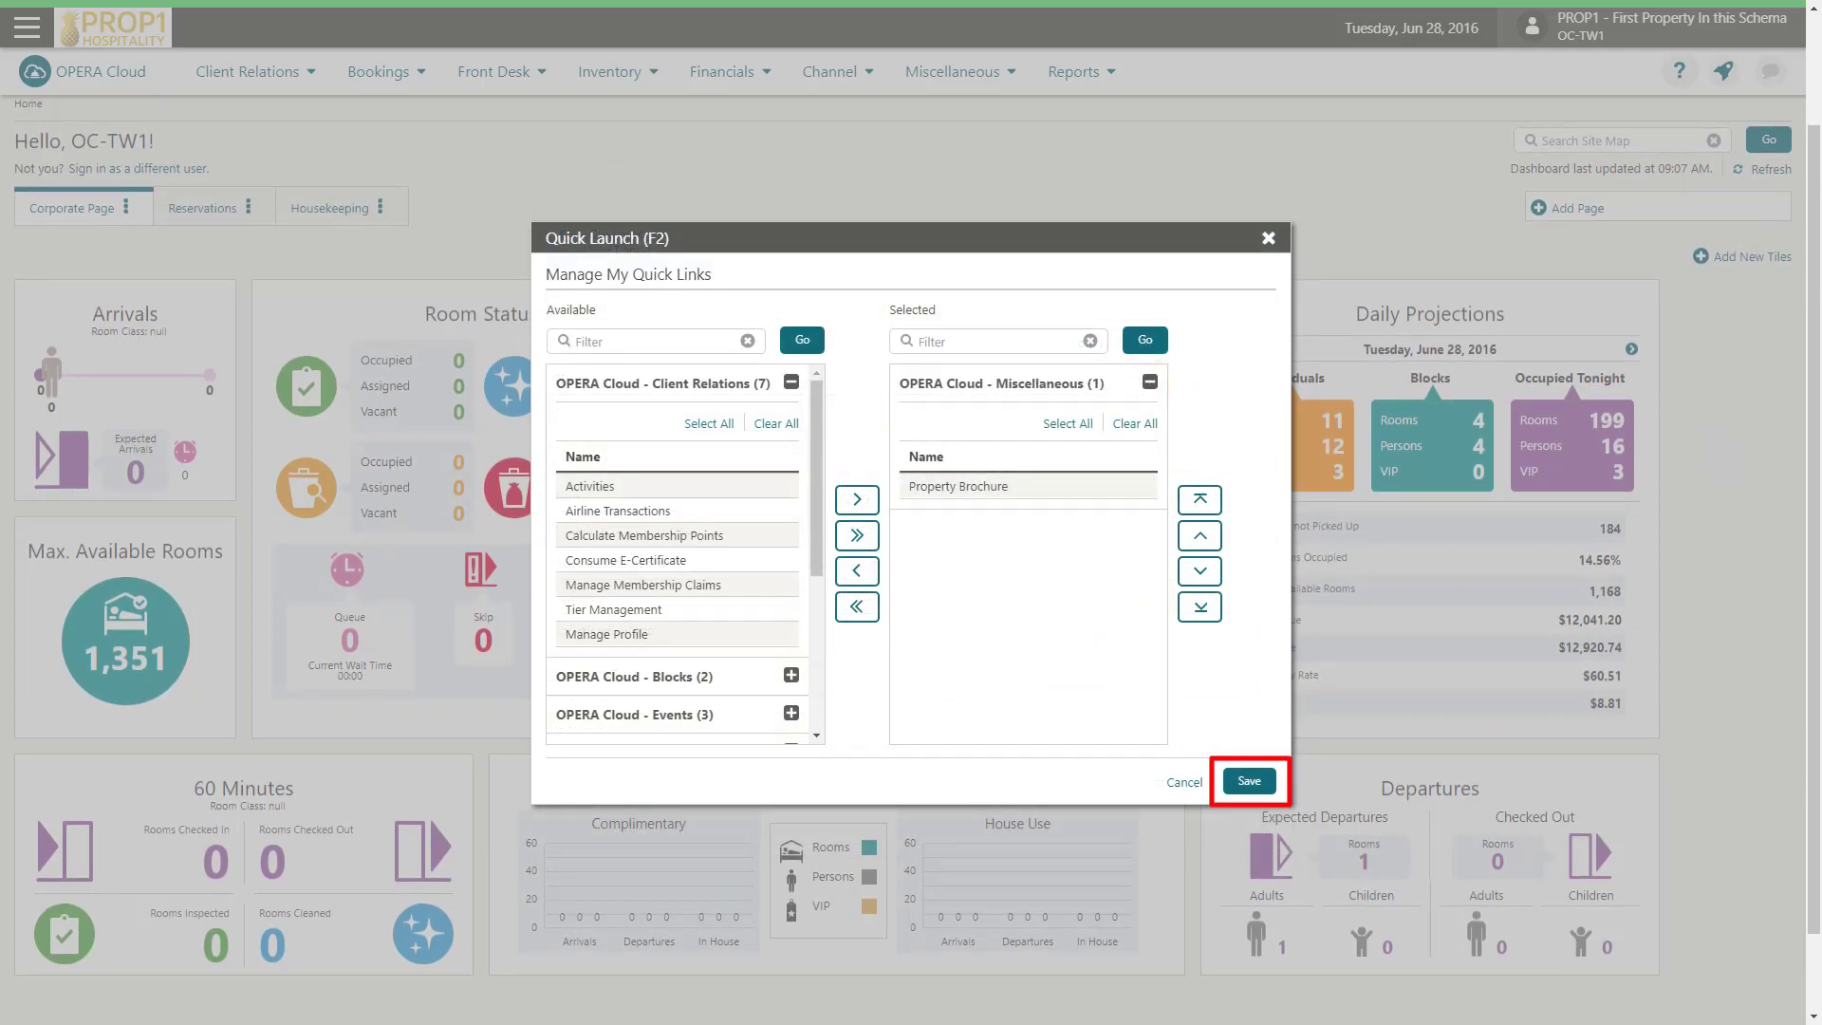
pyautogui.click(1249, 781)
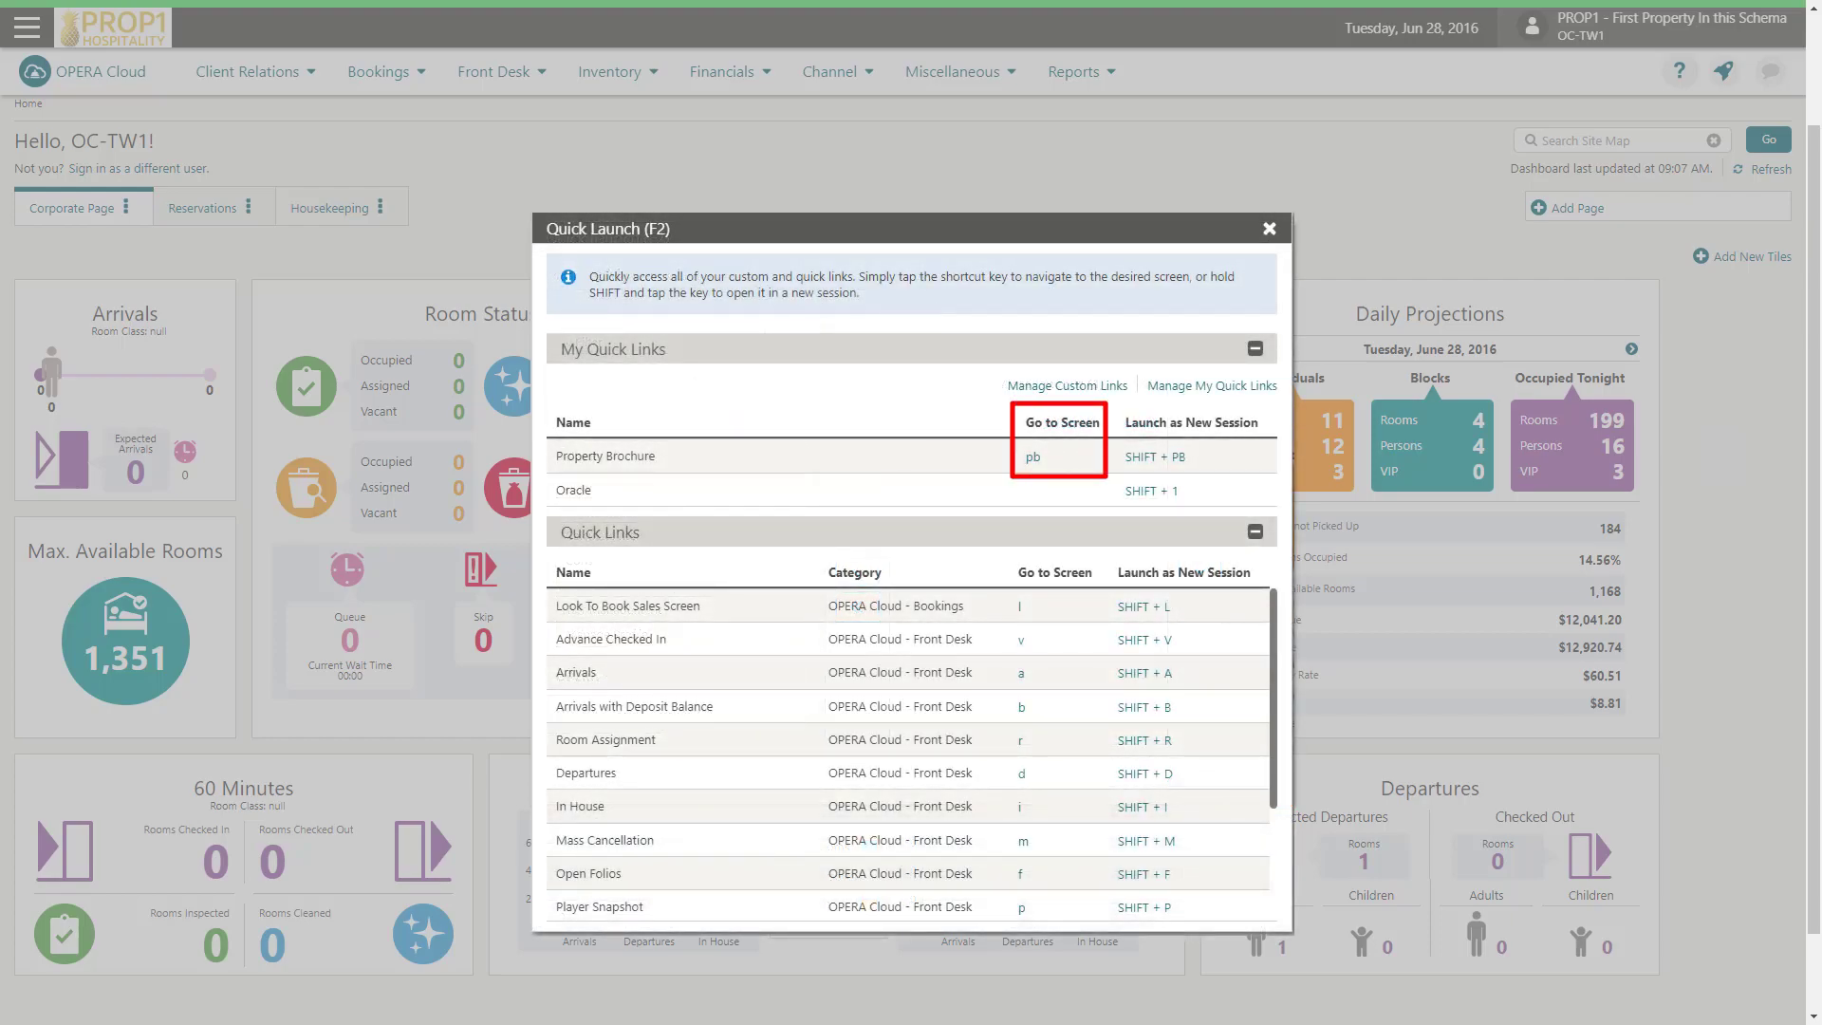
# Launch Property Brochure and pick property CPSINHA1 into its Property field.
pyautogui.click(1033, 455)
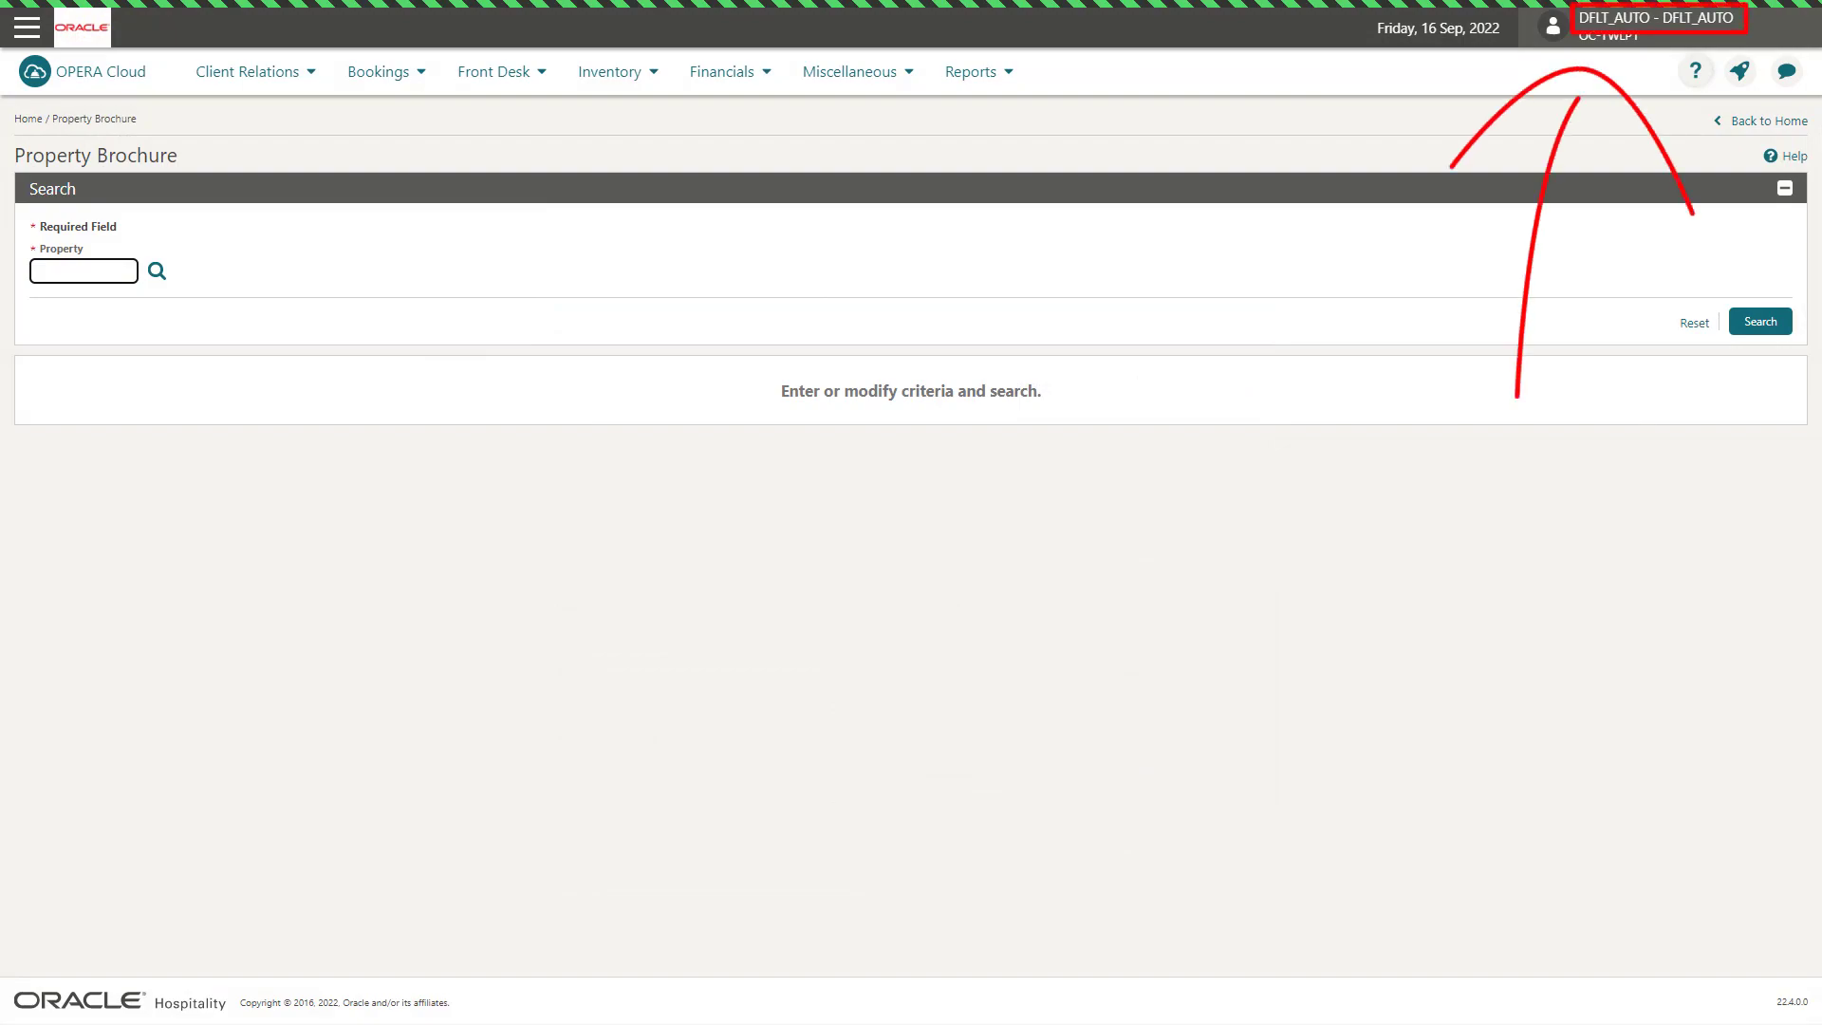
pyautogui.click(155, 269)
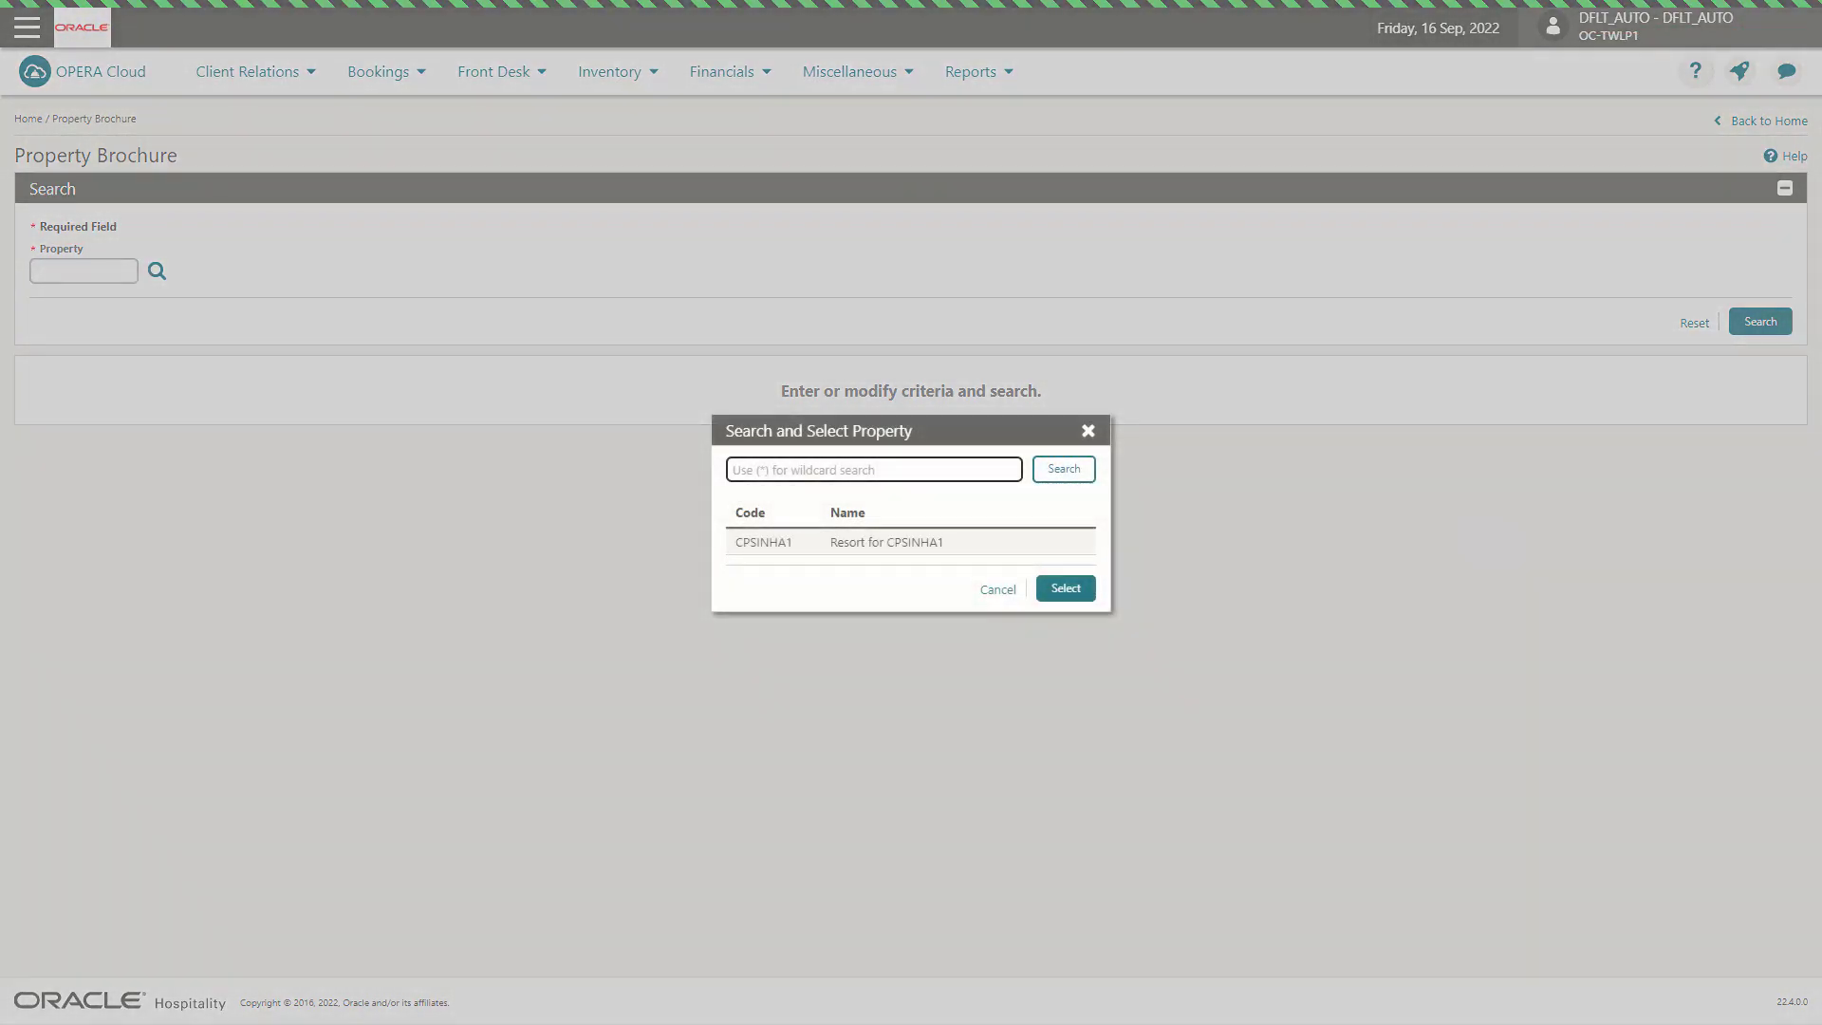
pyautogui.click(909, 543)
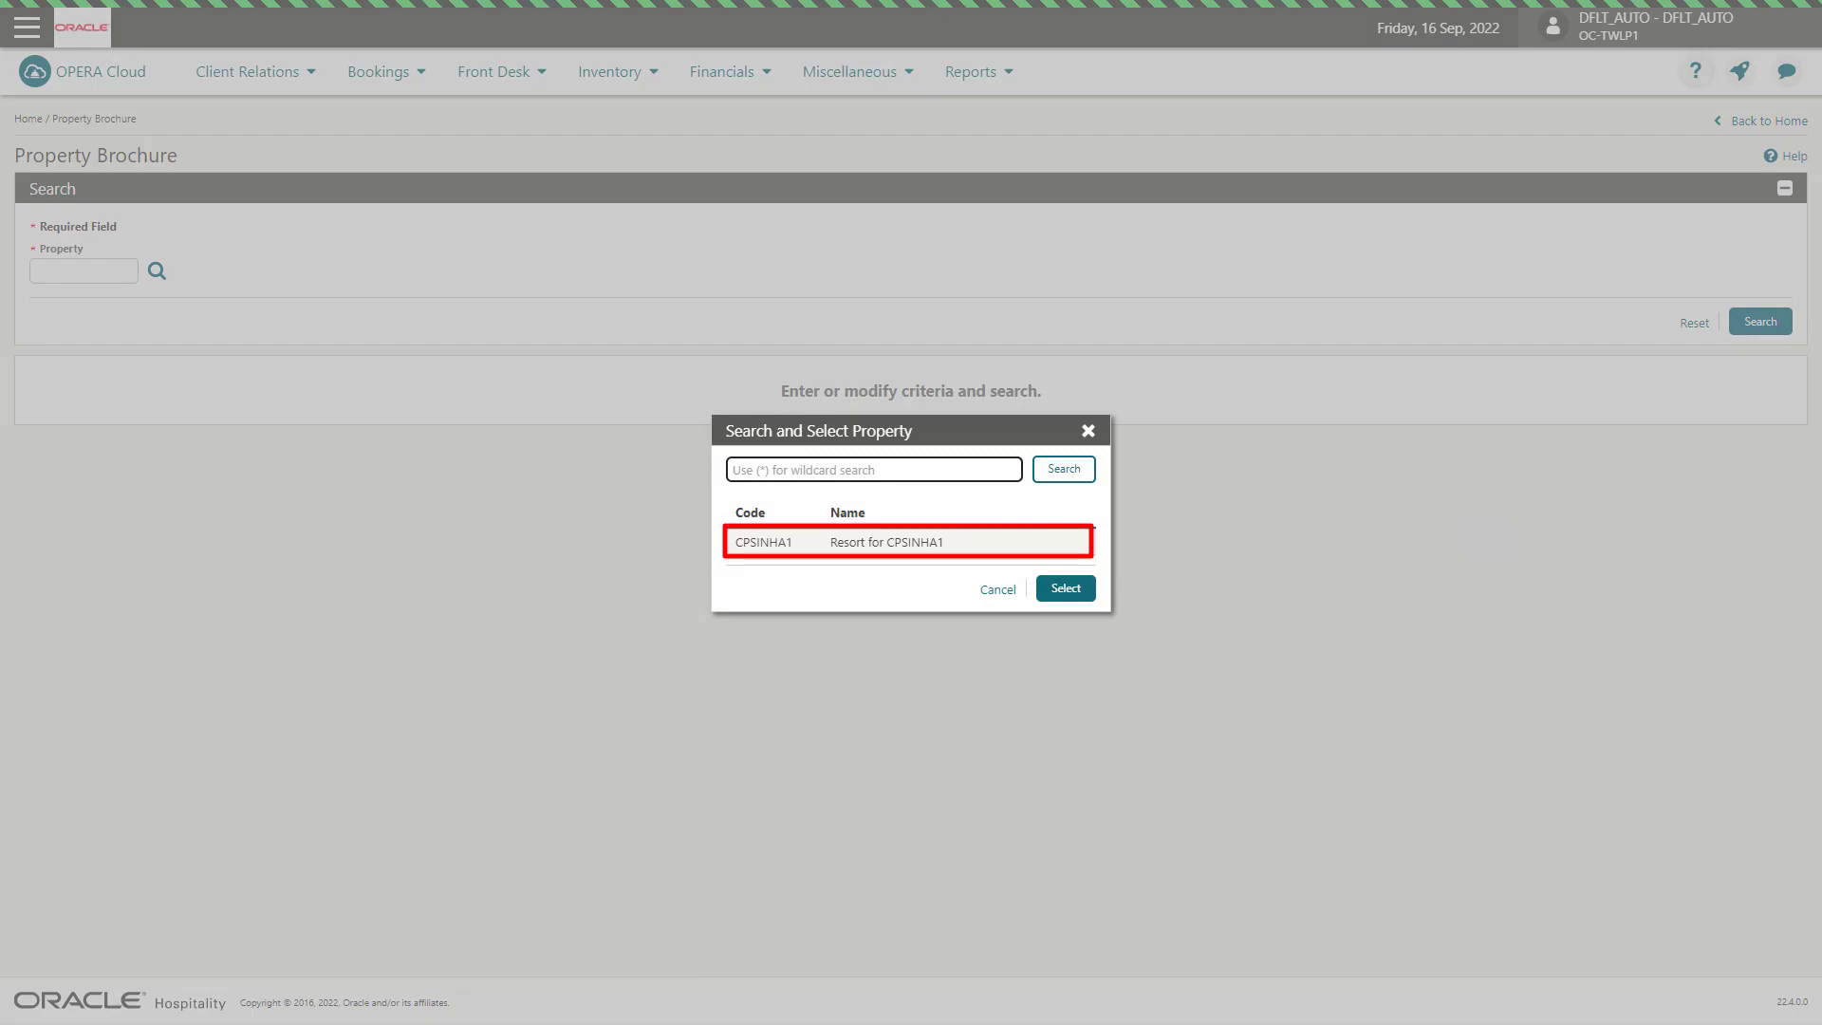
pyautogui.click(765, 543)
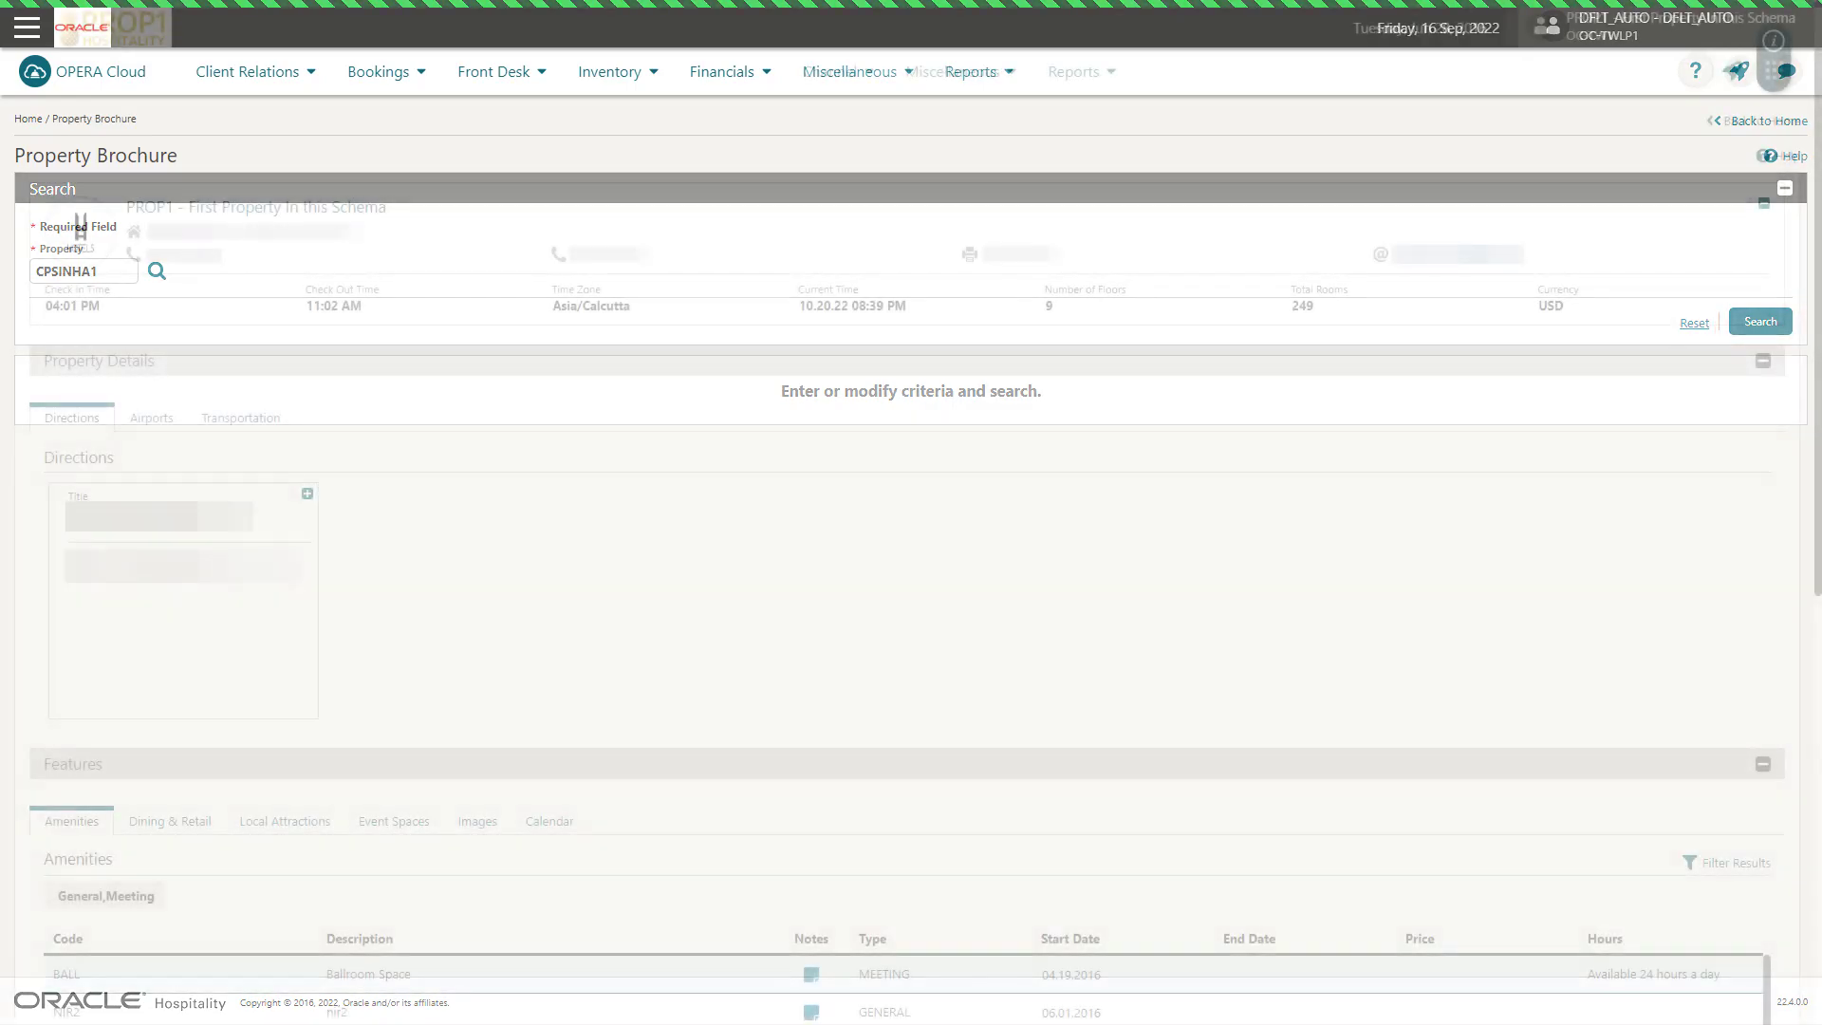
# Load the PROP1 brochure and review Property Details' directions, airports and transportation.
pyautogui.click(1758, 321)
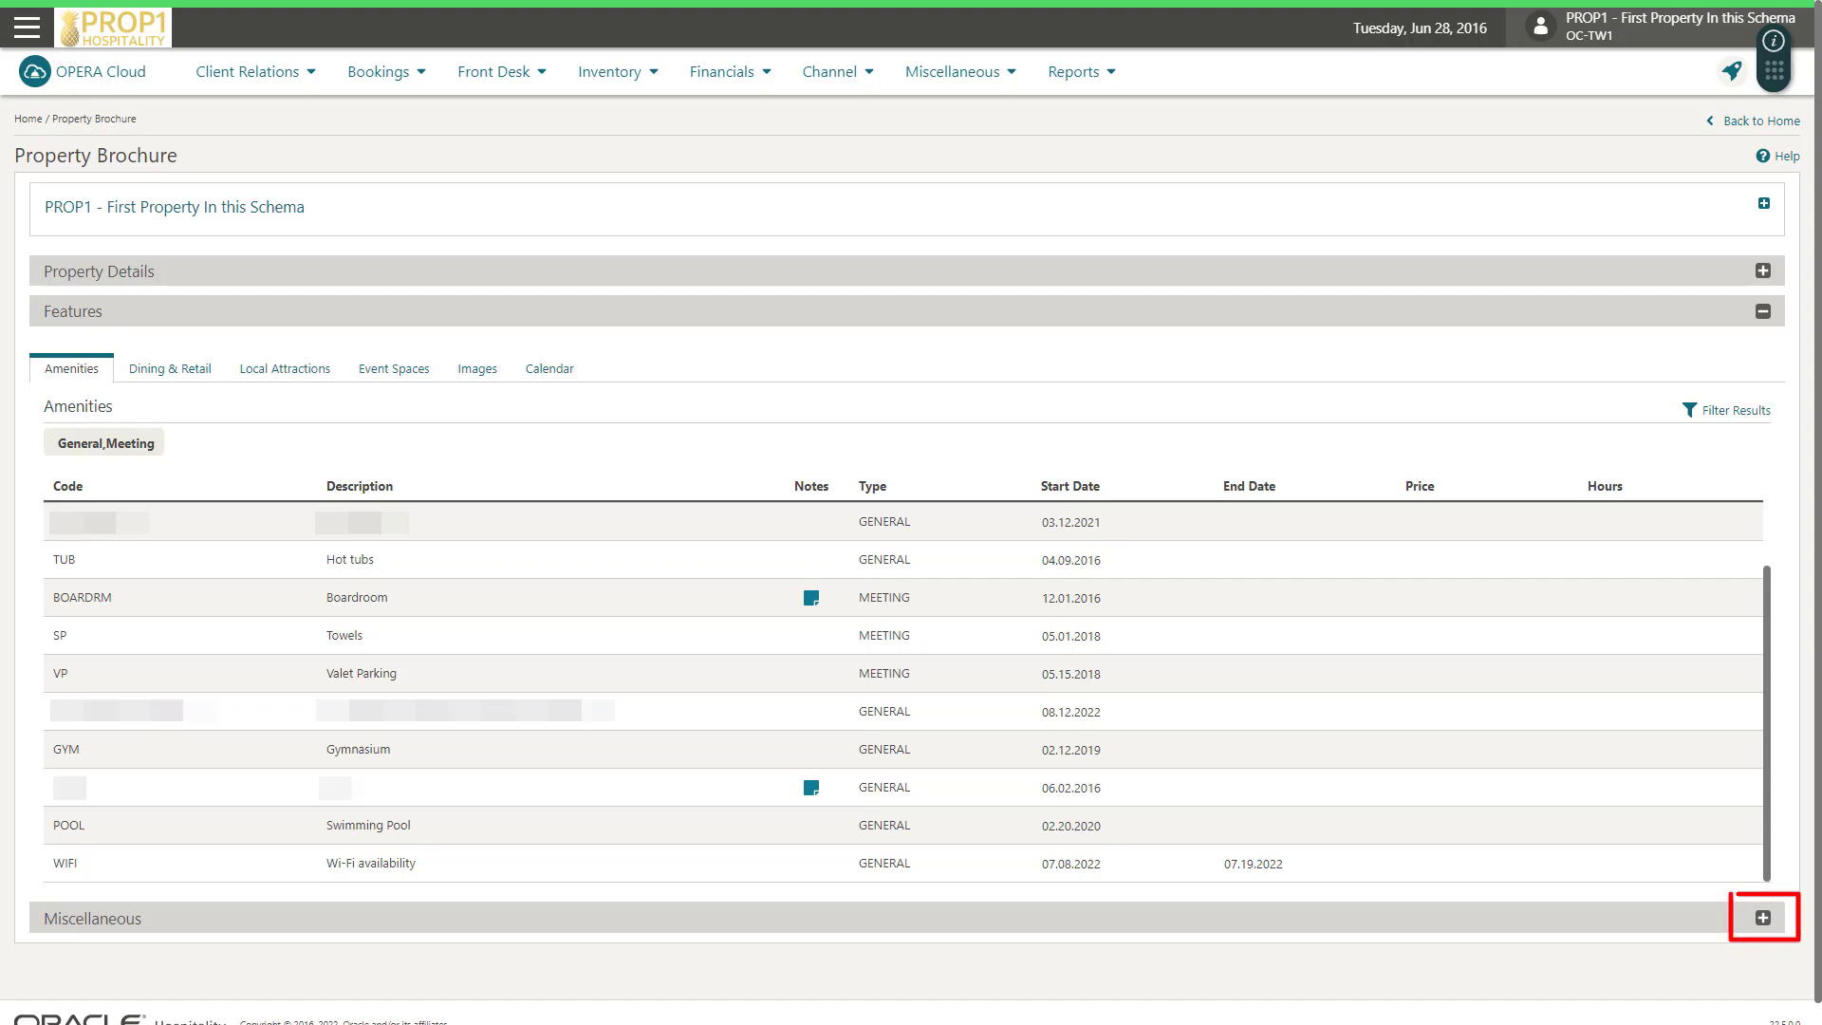
pyautogui.click(1762, 919)
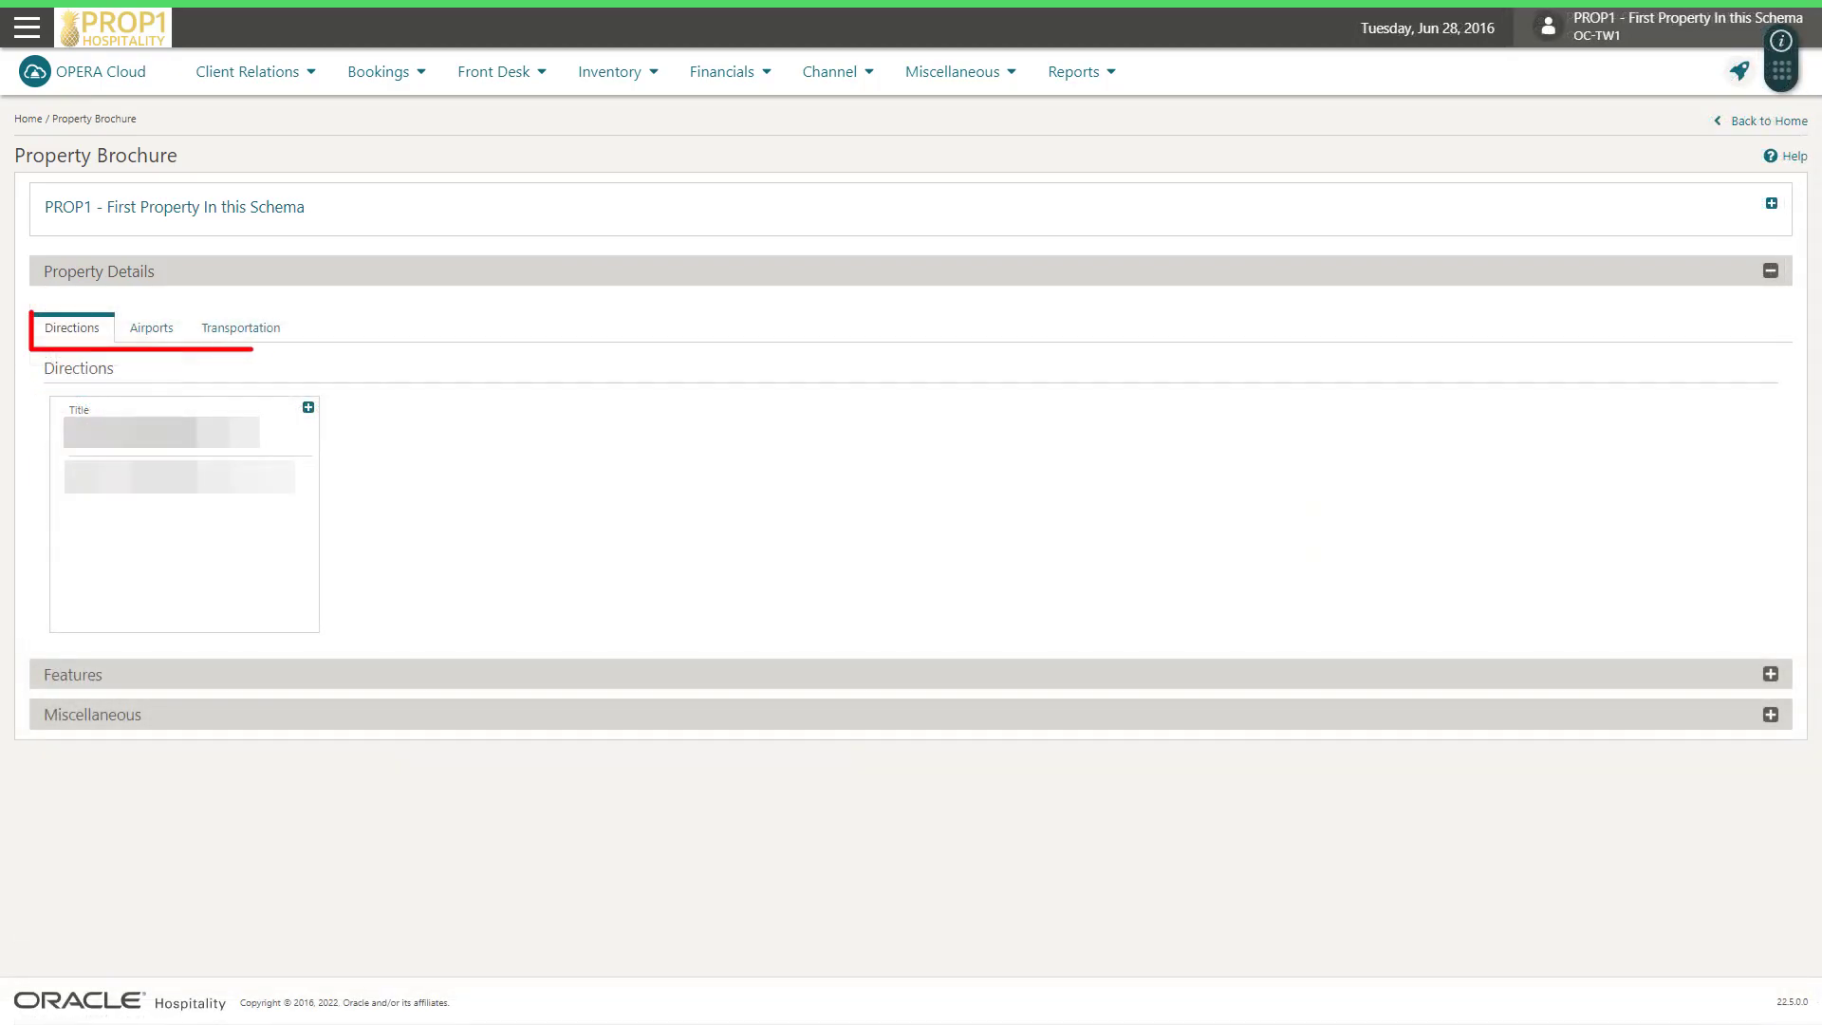
pyautogui.click(152, 327)
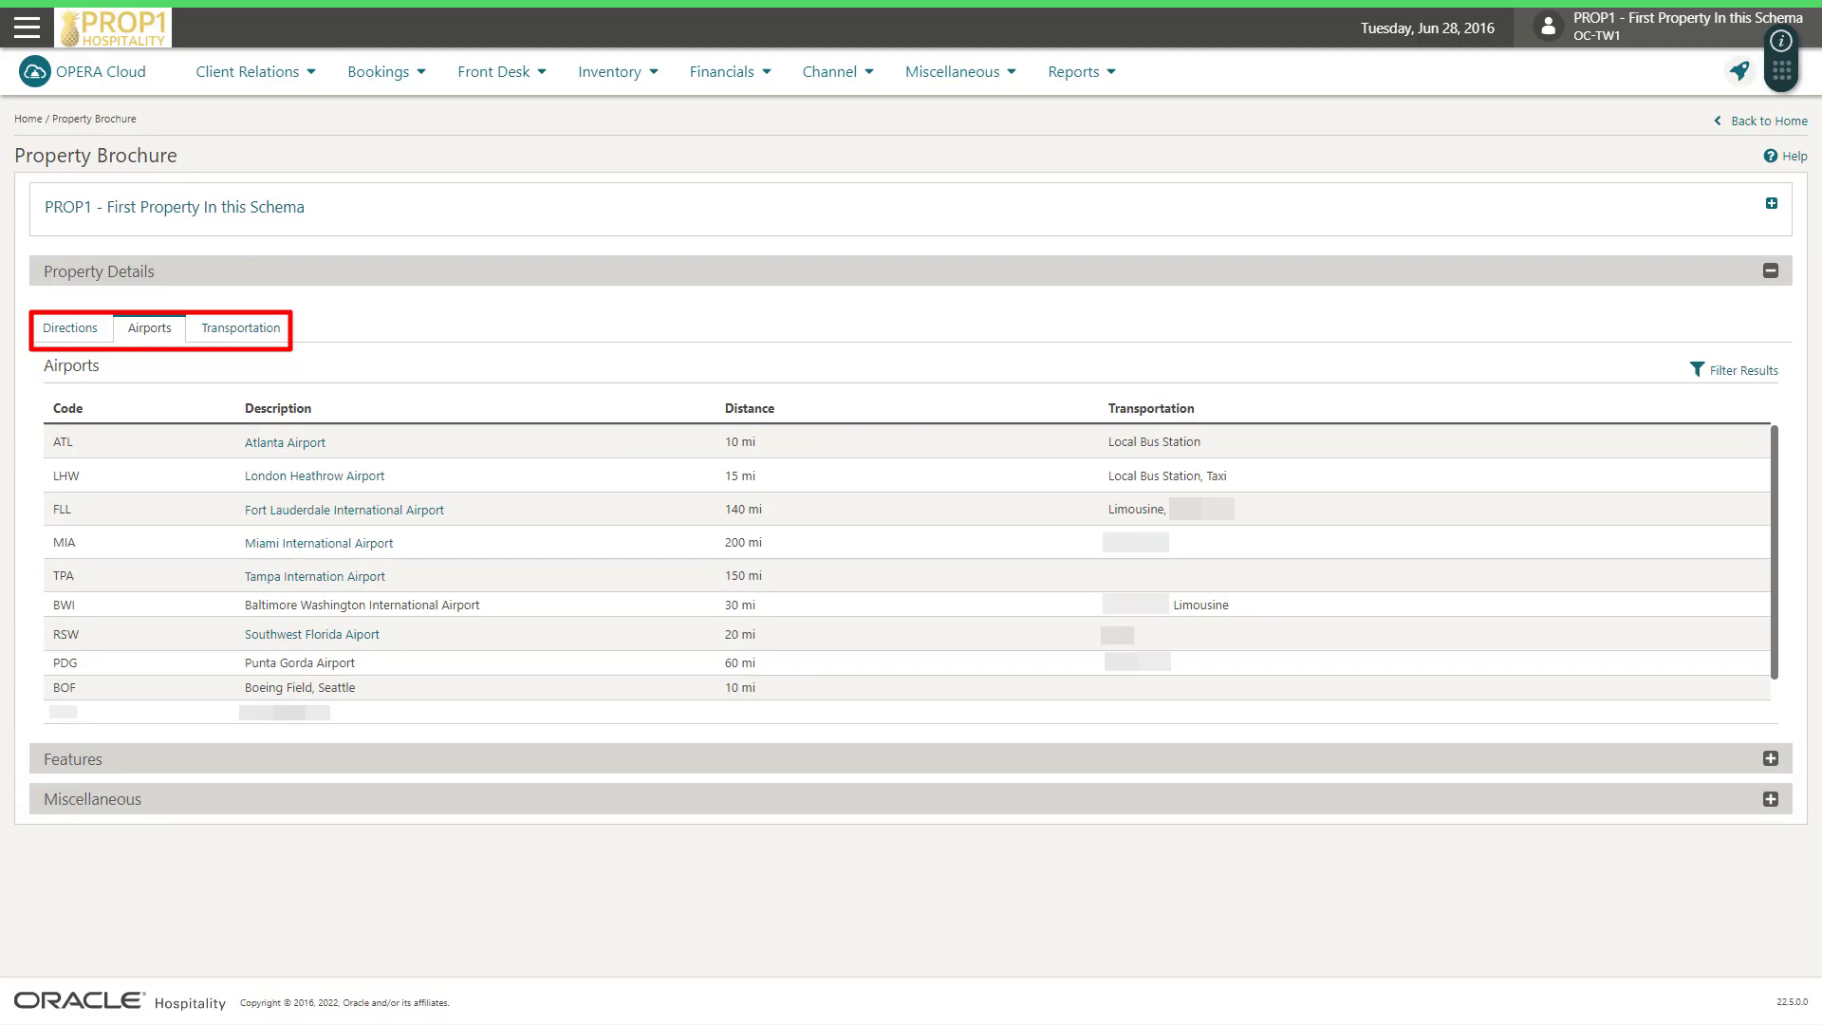
pyautogui.click(239, 328)
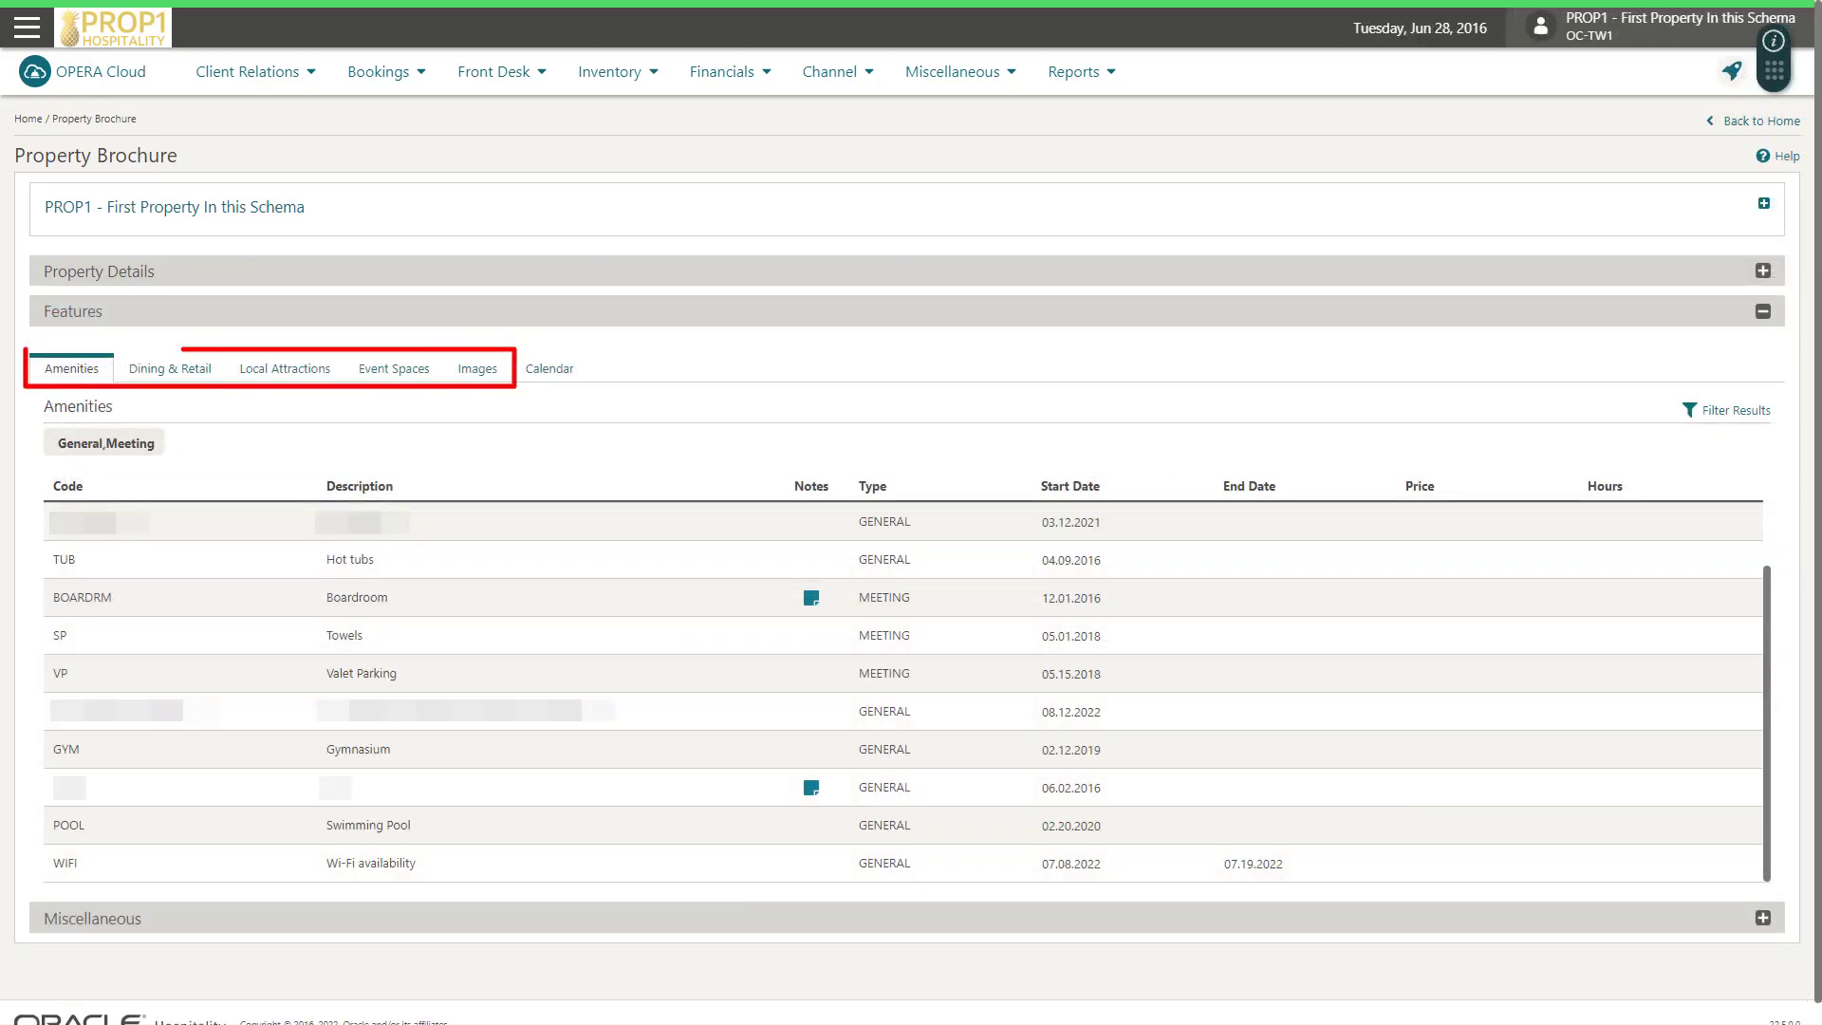
# View Dining & Retail, Local Attractions, Event Spaces and Images, then Miscellaneous' alternate properties.
pyautogui.click(171, 368)
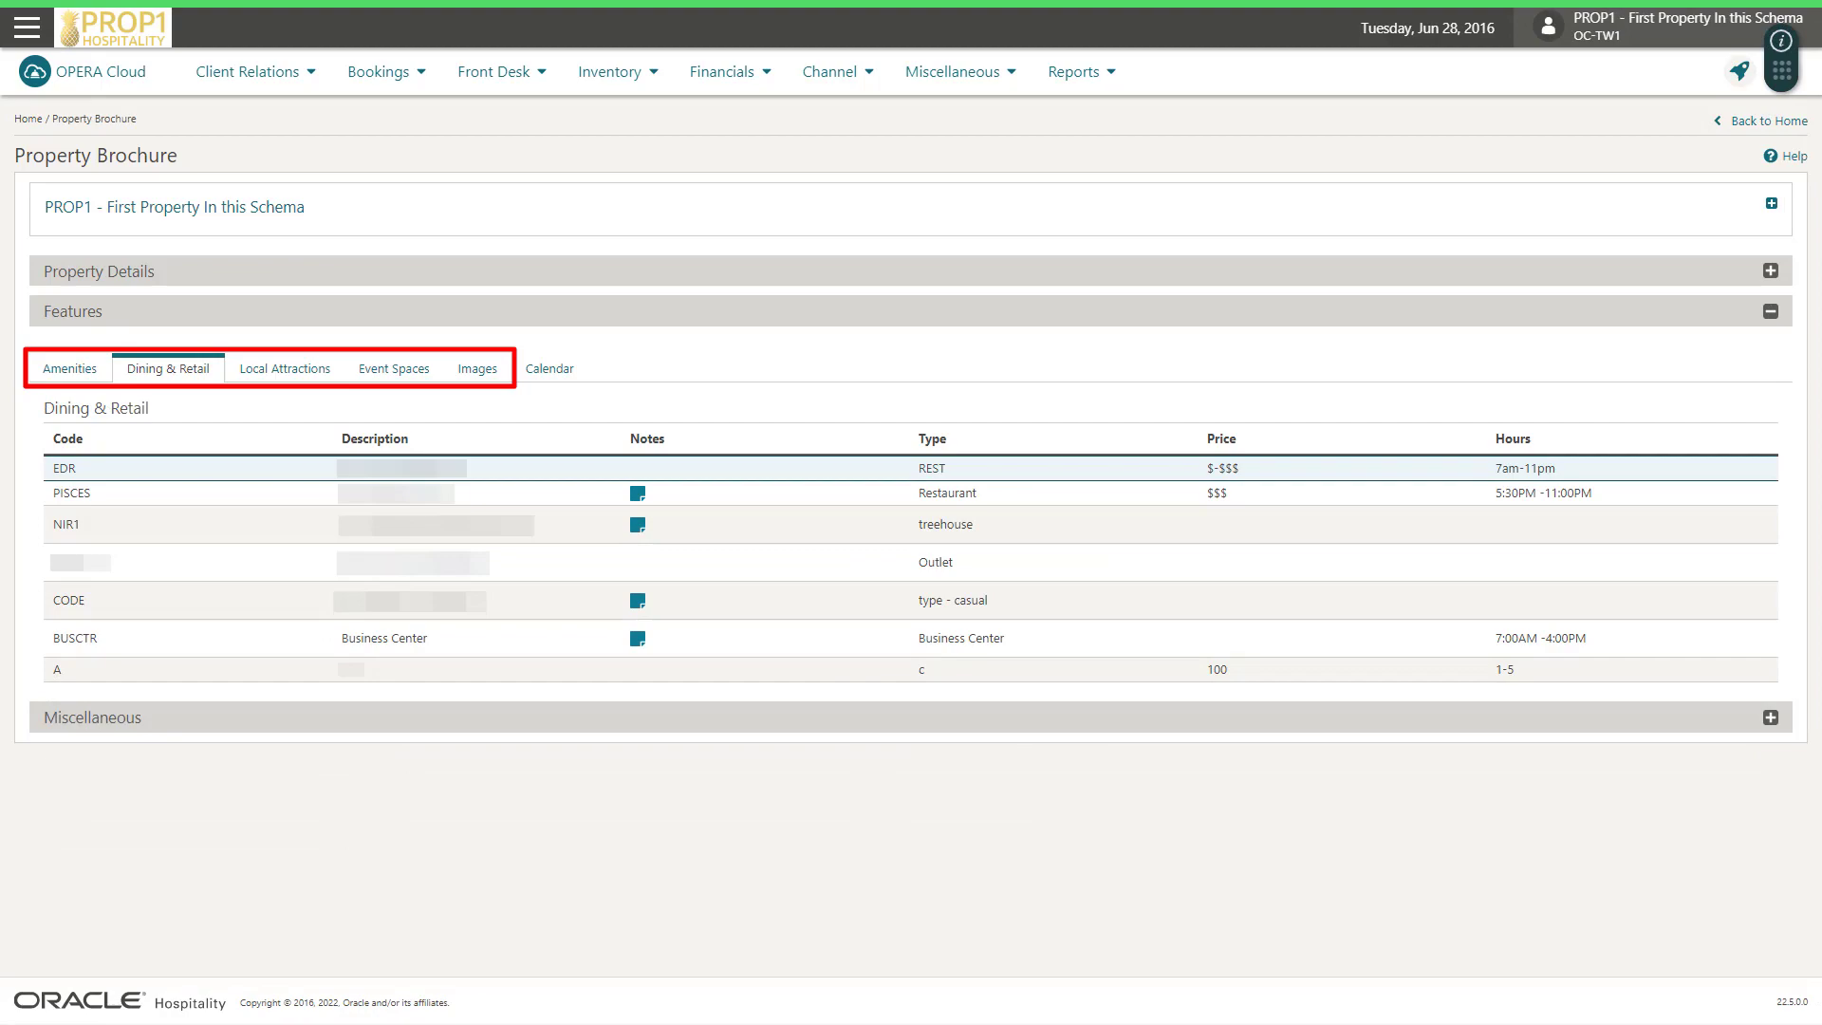
pyautogui.click(285, 368)
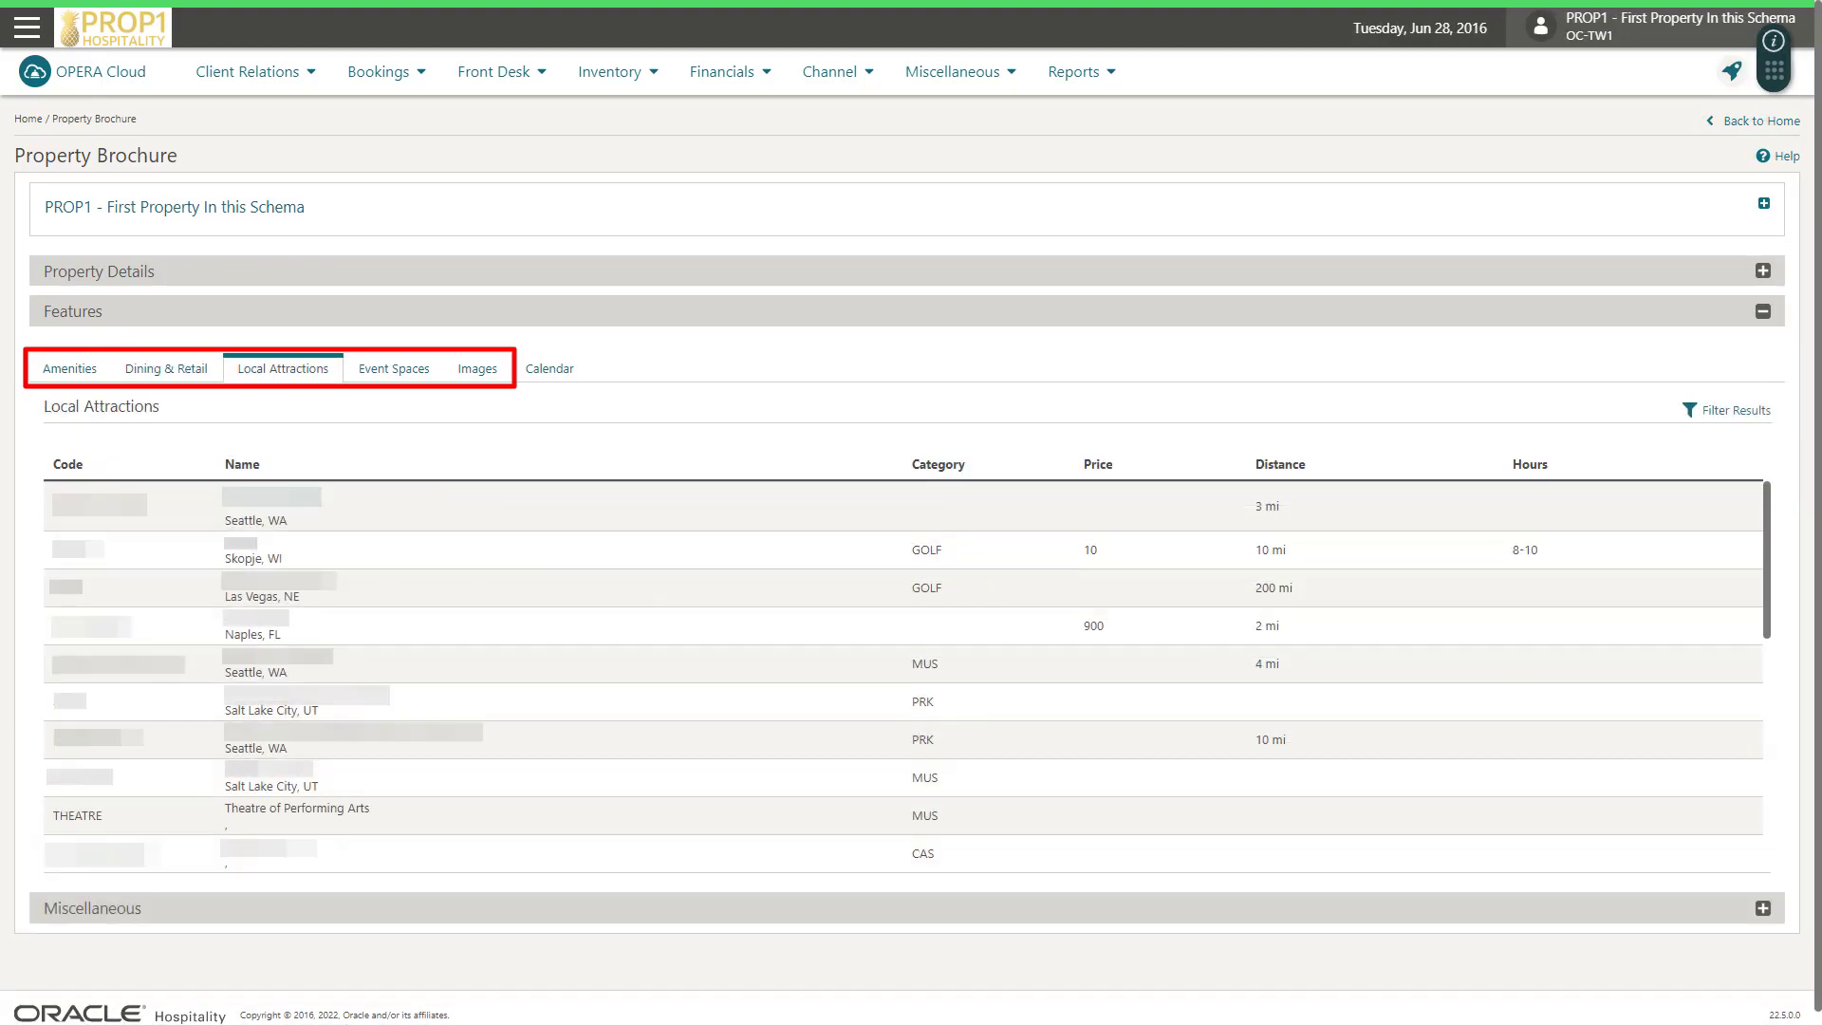
pyautogui.click(393, 368)
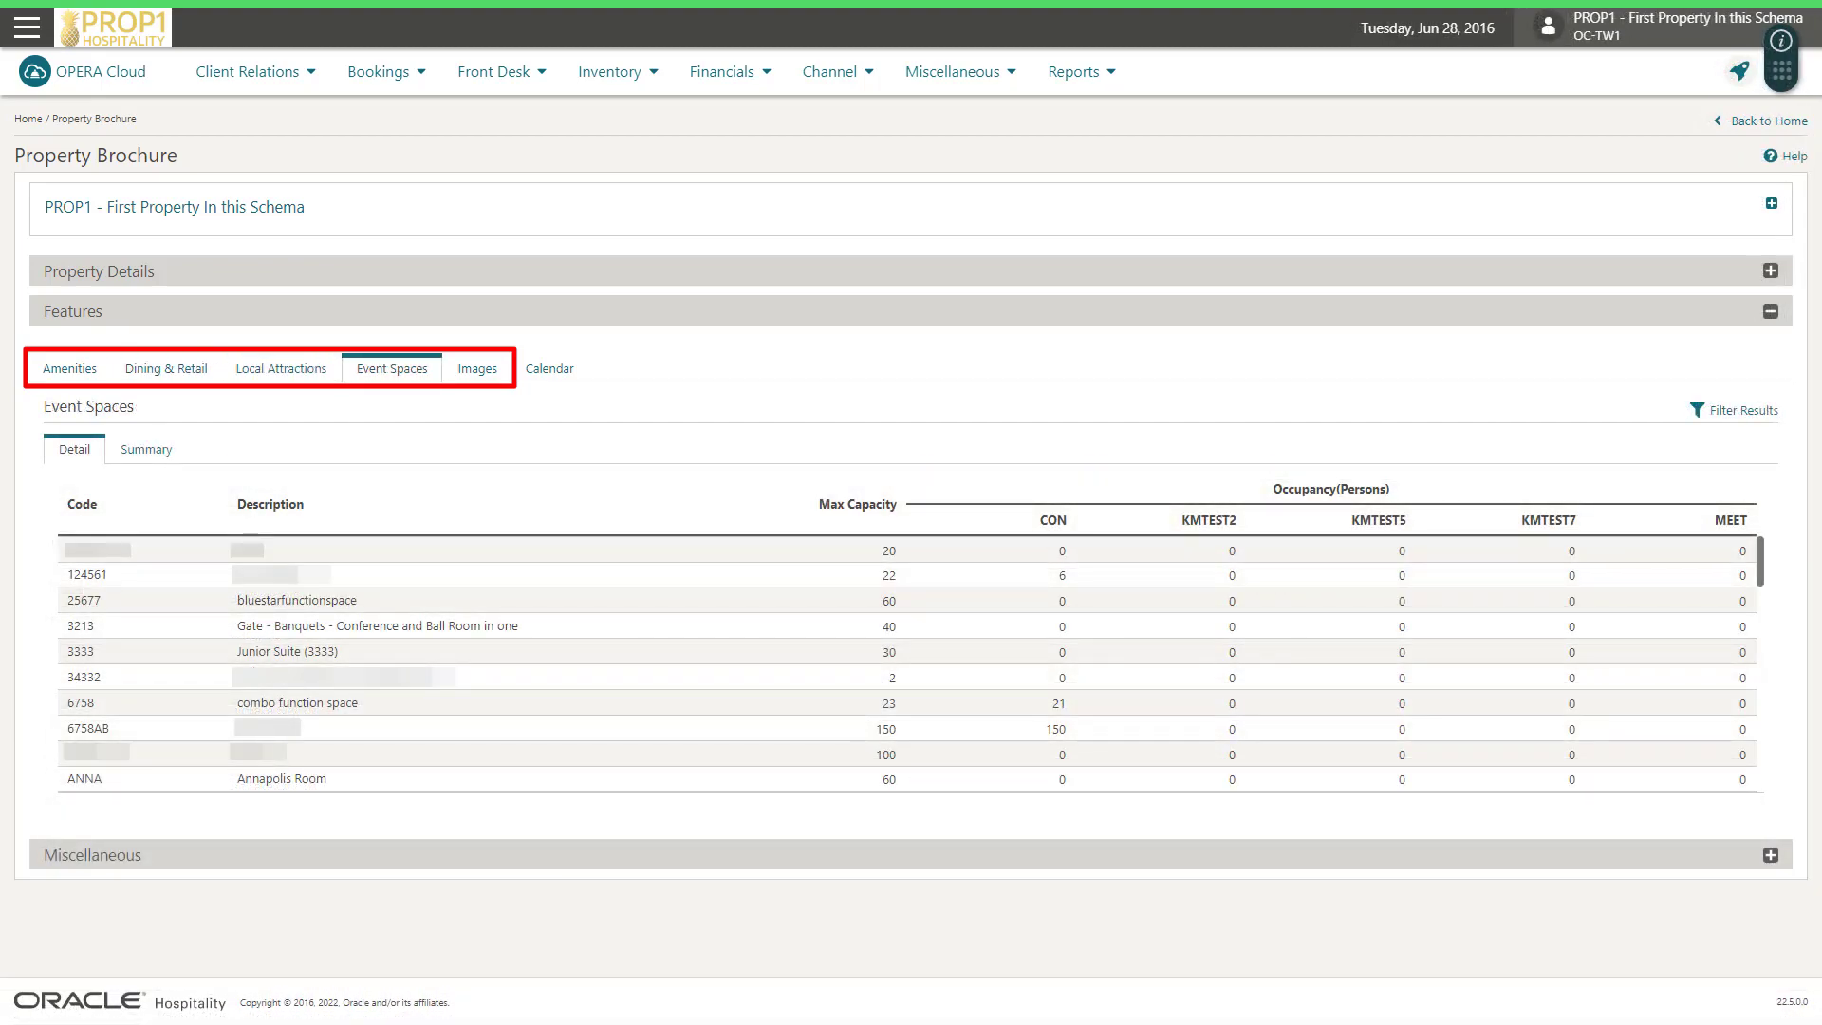
pyautogui.click(476, 369)
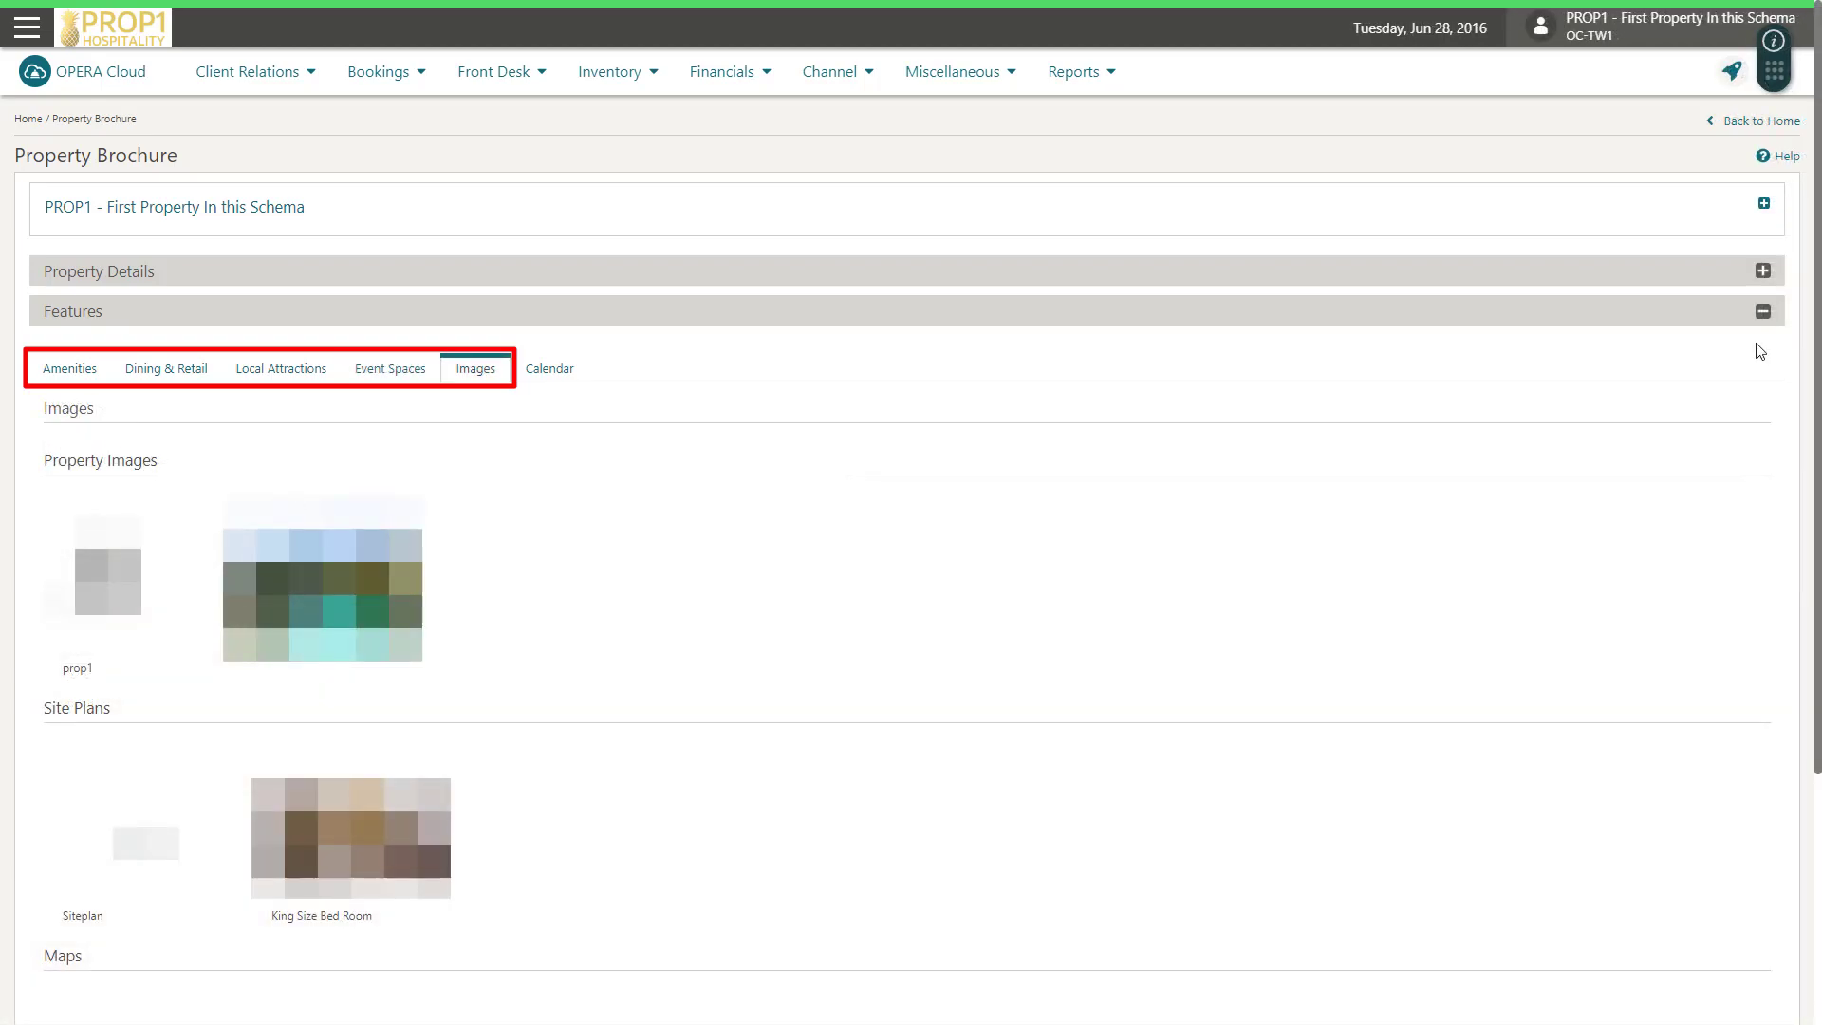
pyautogui.click(91, 351)
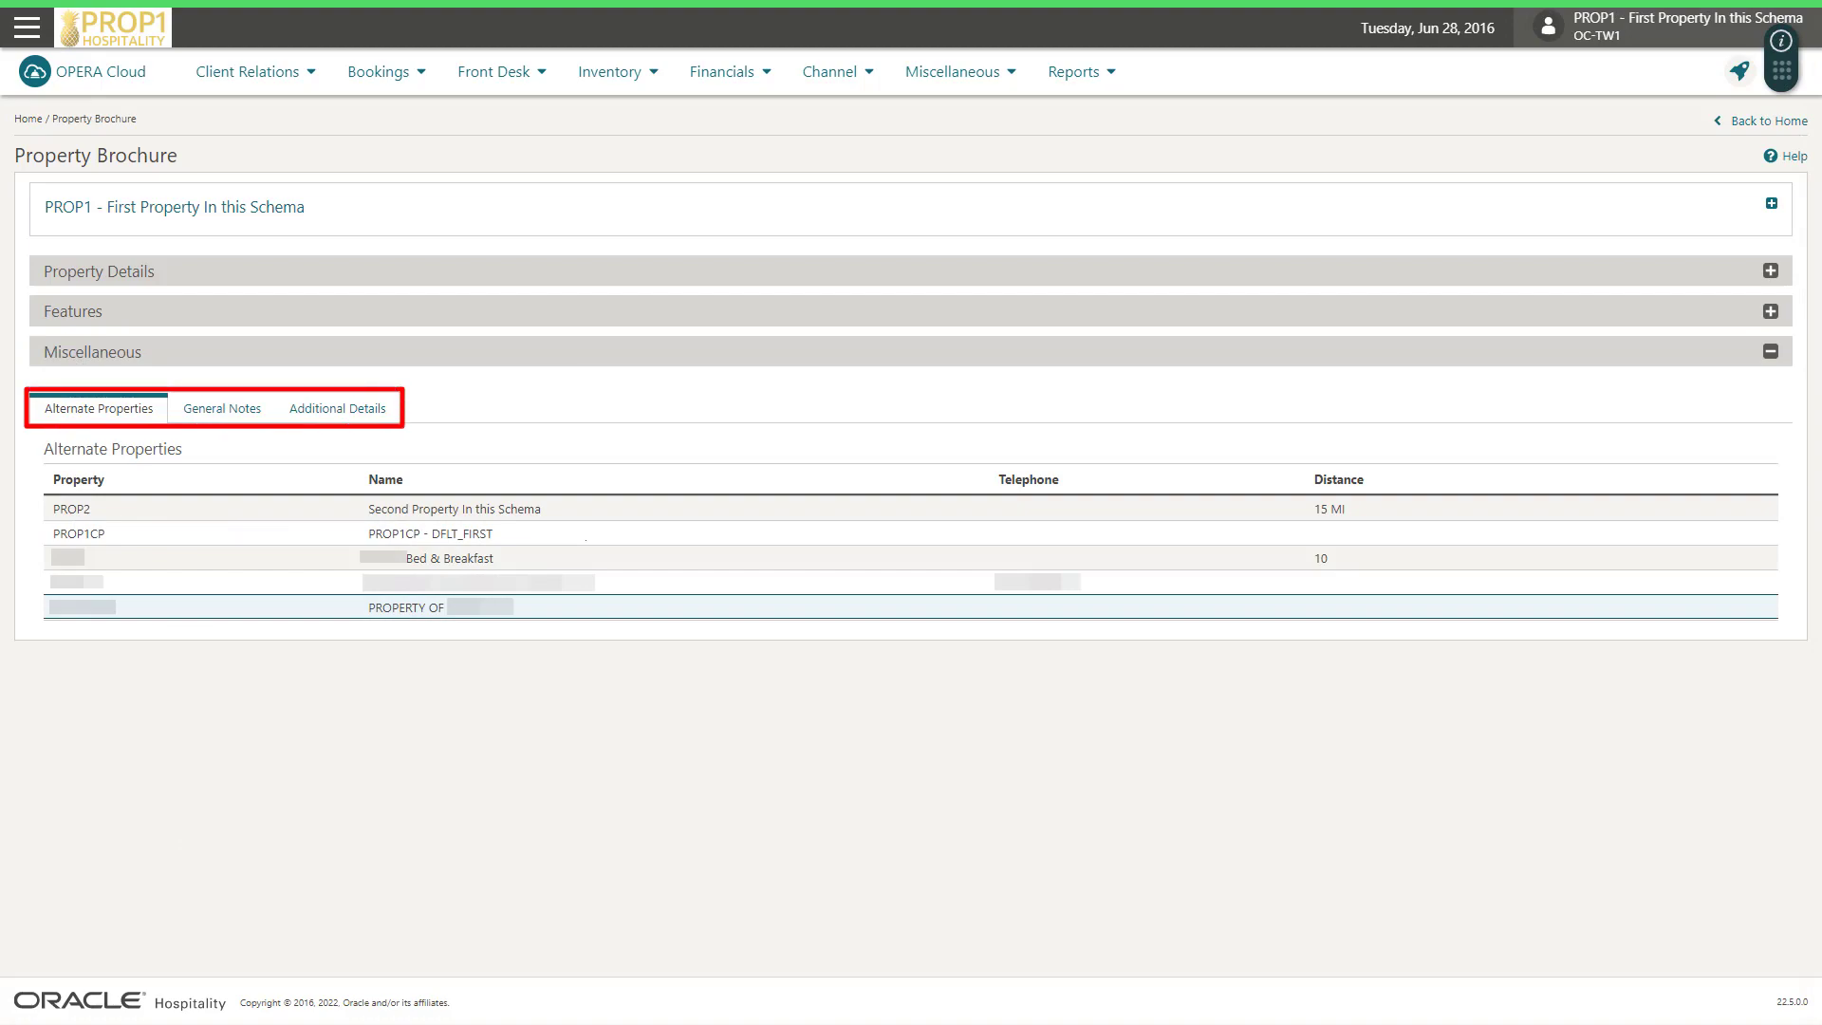
# Show the Features calendar for Jun 26 – Jul 2, 2016 and inspect the Wed 6/29 event.
pyautogui.click(337, 408)
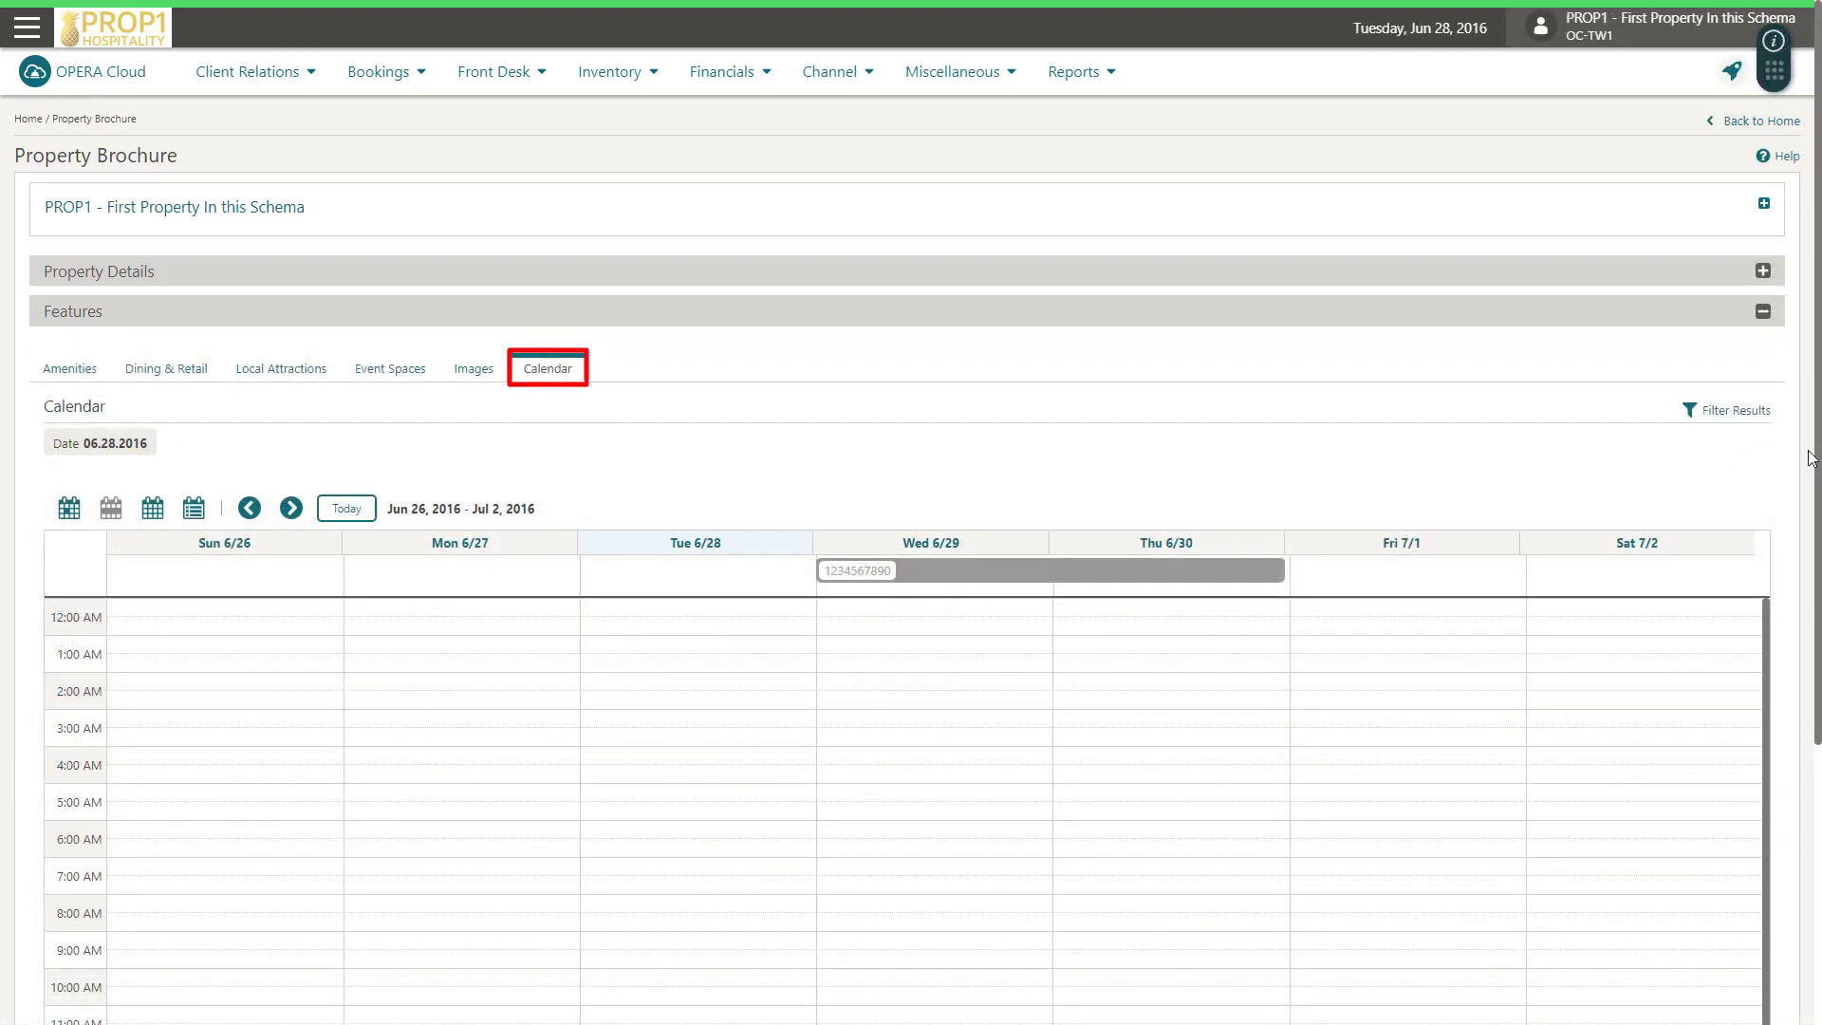
pyautogui.click(855, 569)
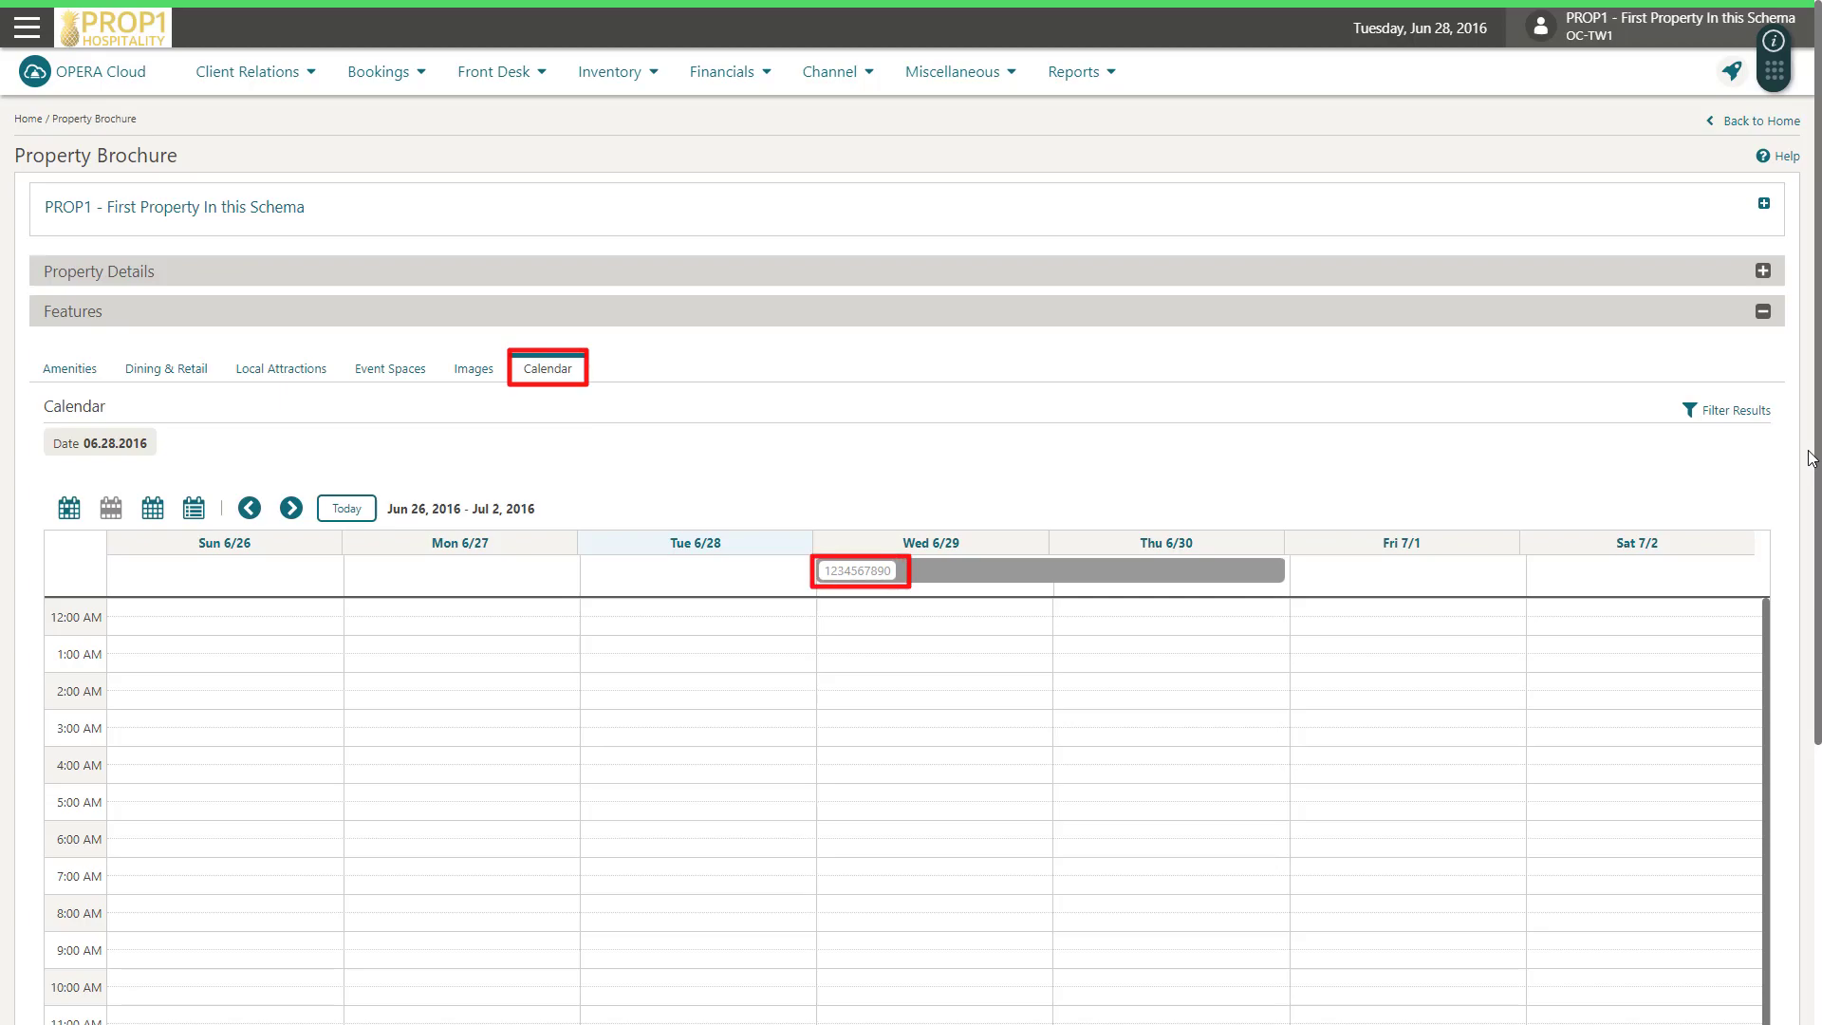